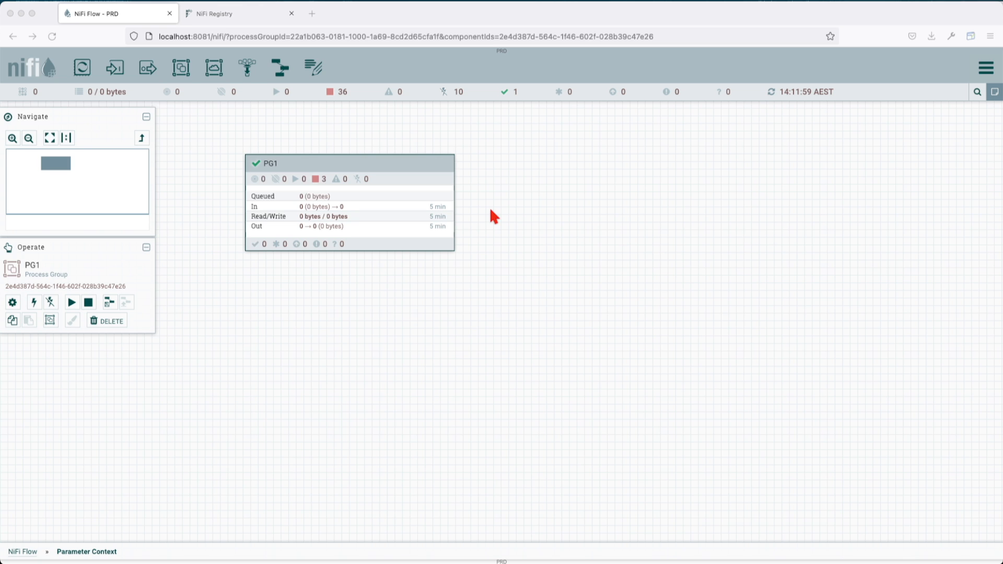
mouse_move(794, 297)
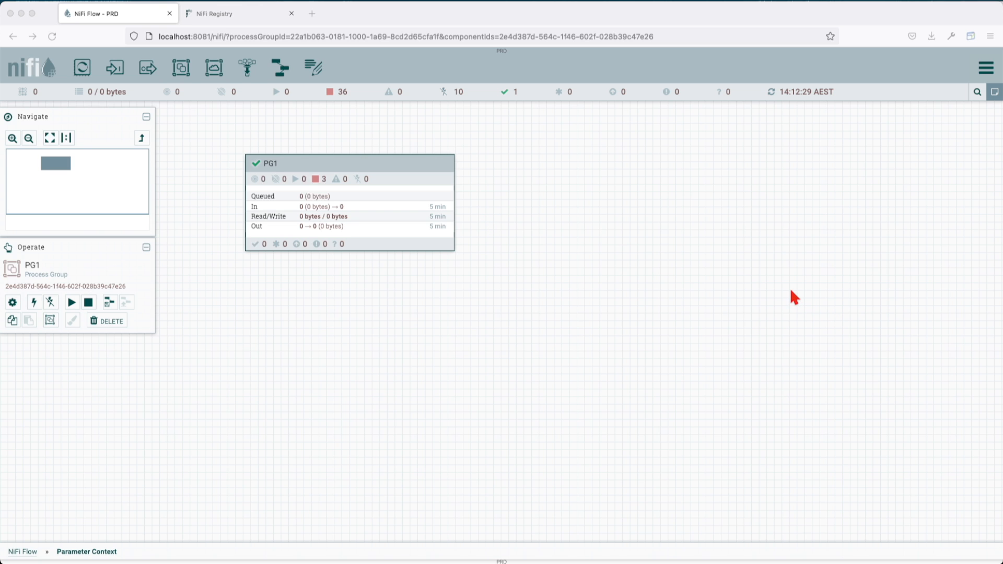
mouse_move(994, 74)
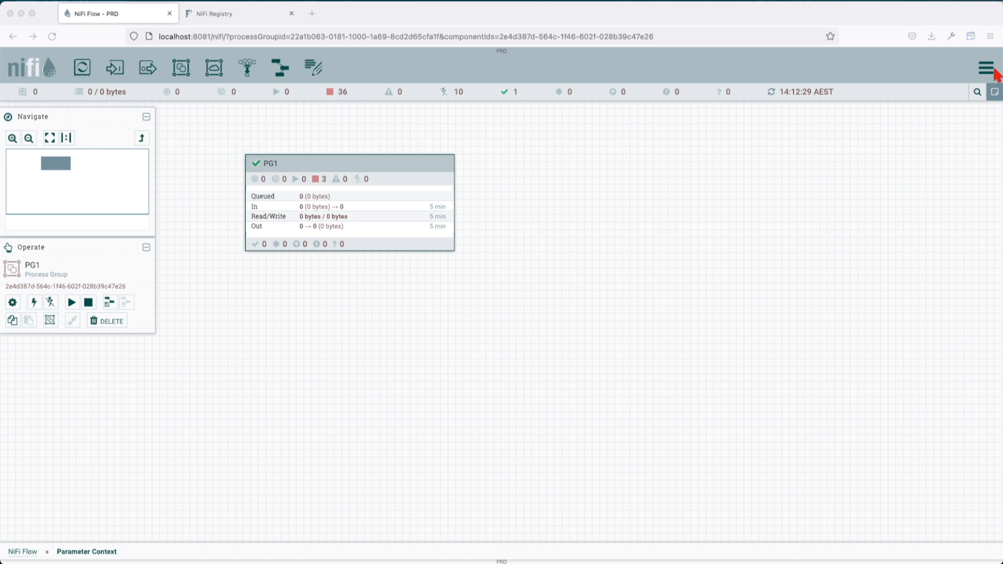
Step: Delete 'parameter context demo' from Parameter Contexts, leaving the list empty
left_click(987, 68)
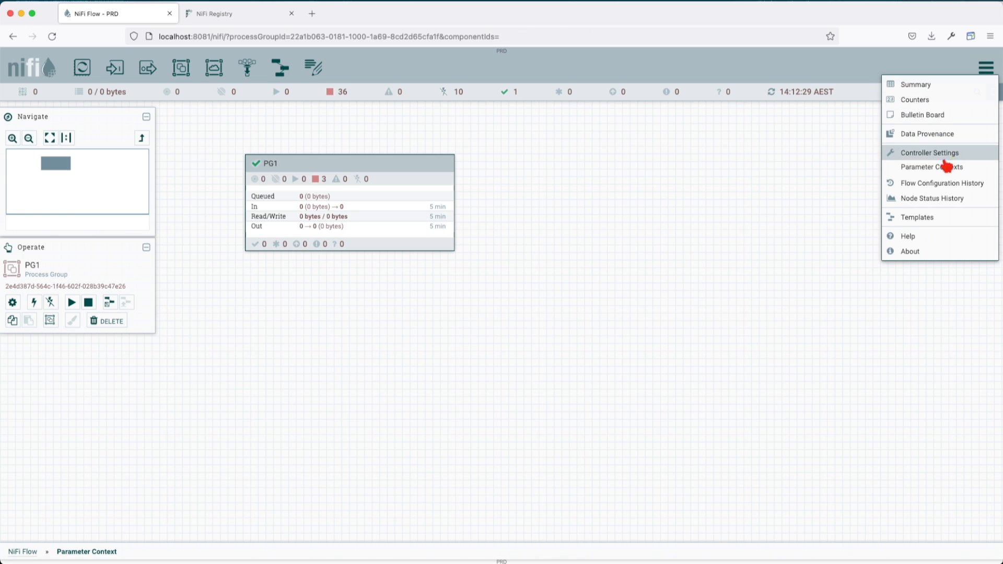
left_click(950, 140)
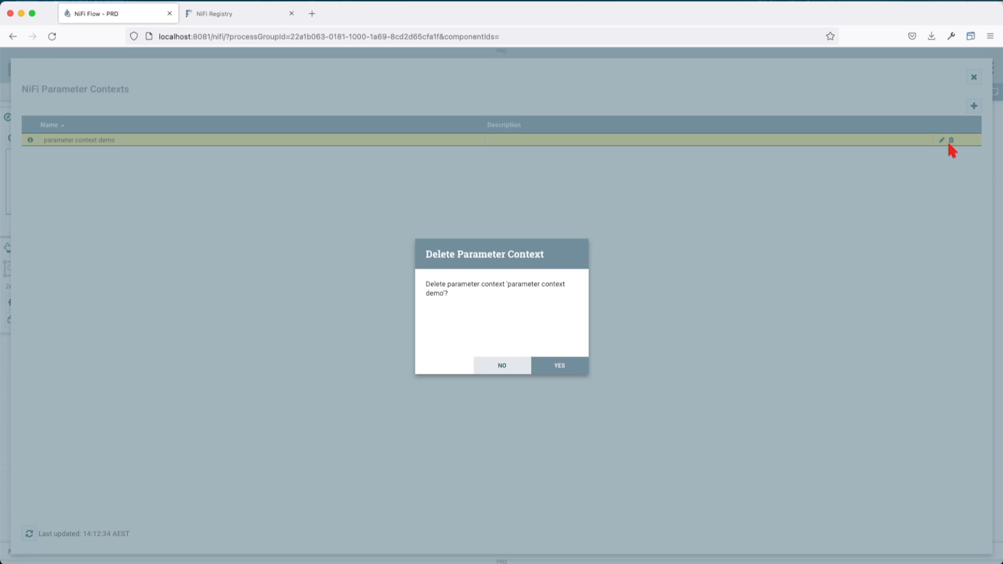
left_click(557, 365)
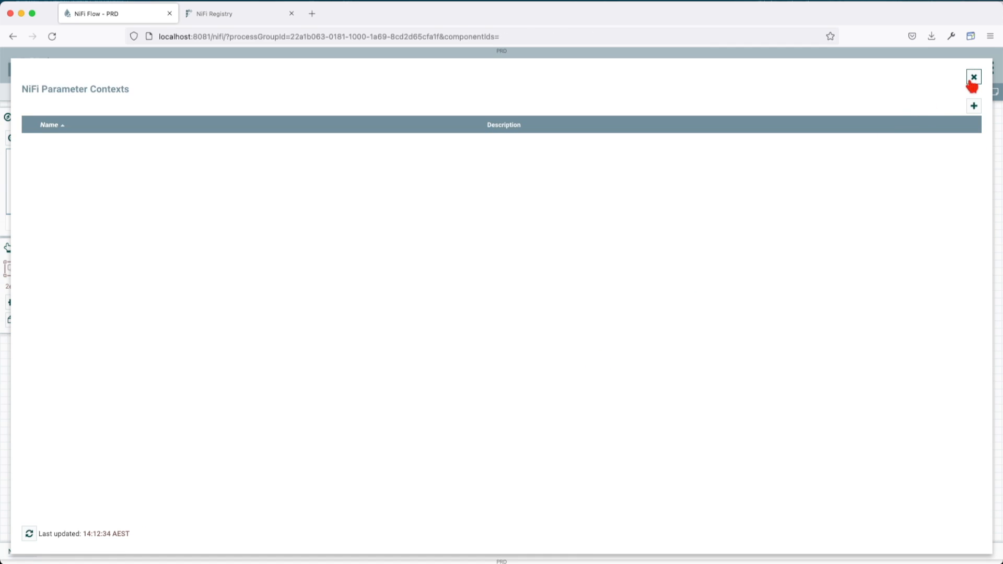
left_click(972, 76)
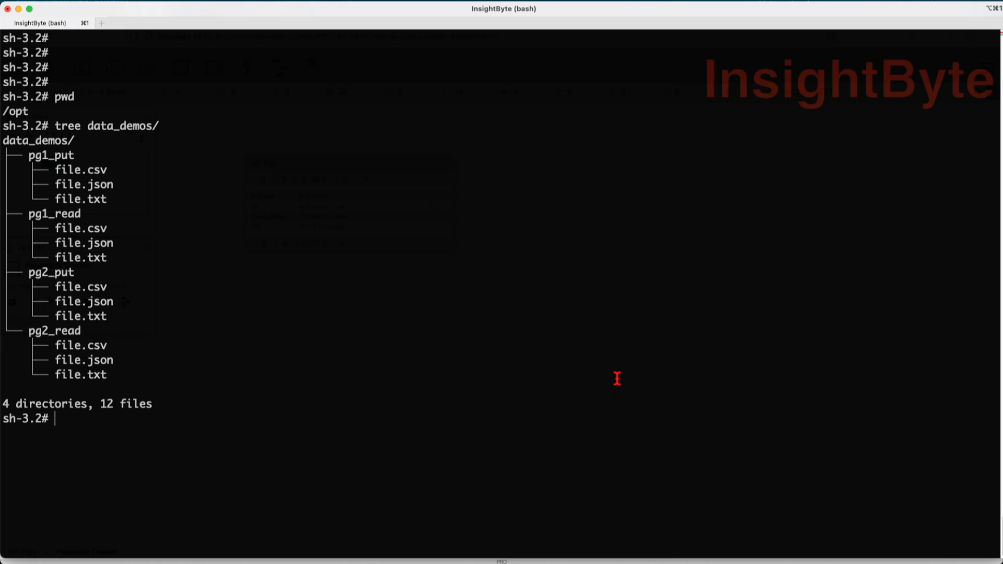
Step: Launch /opt/nifi-toolkit/bin/cli.sh and tab-complete the 'nifi param' commands
type("/opt/nifi-toolkit/bin/cli.sh")
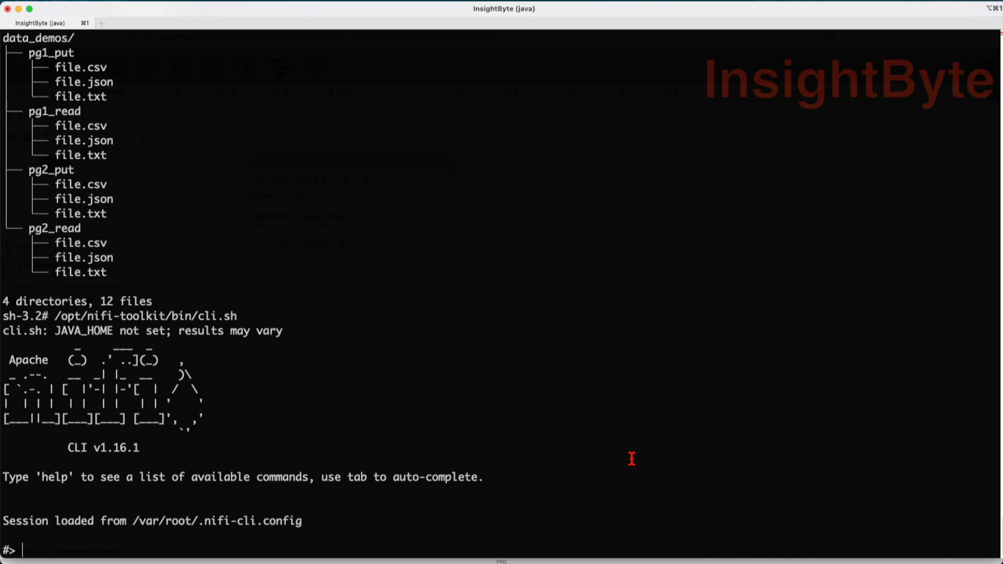
type("n")
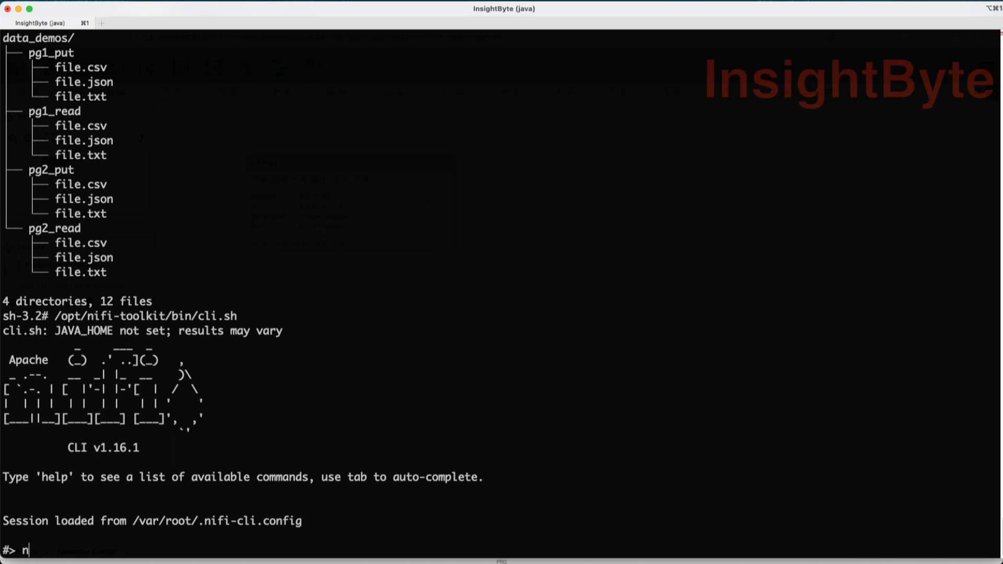
type("ifi")
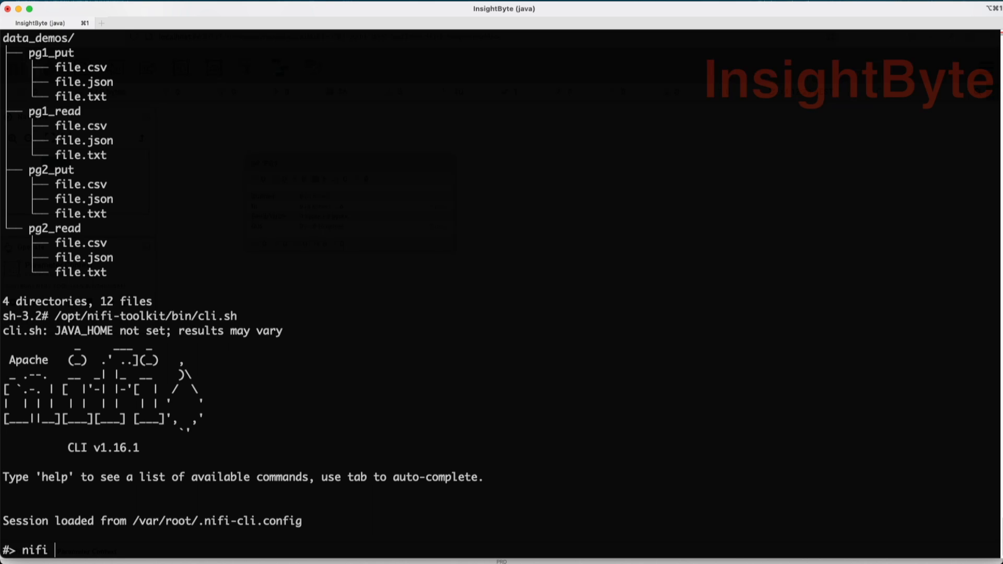
type("param")
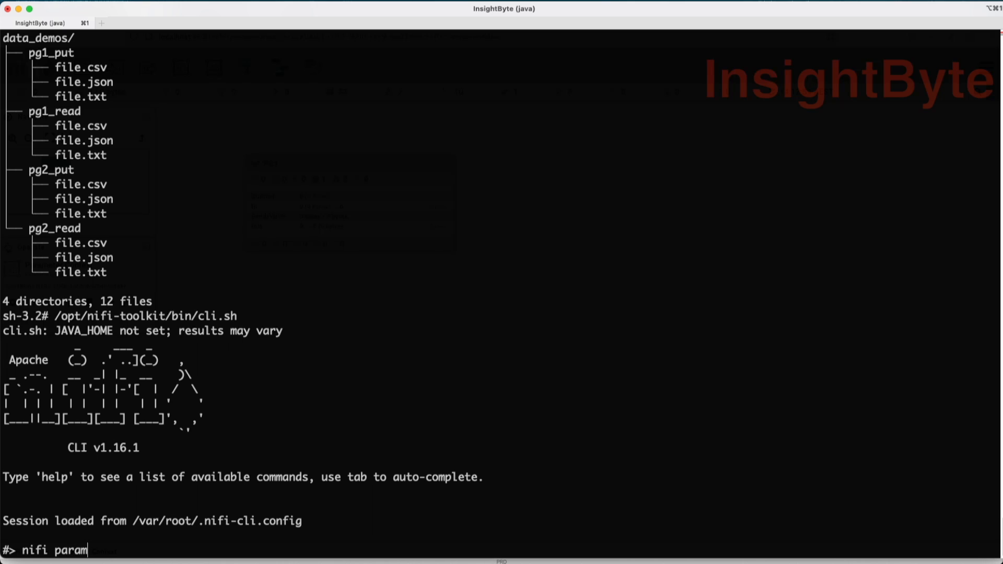
key("Tab")
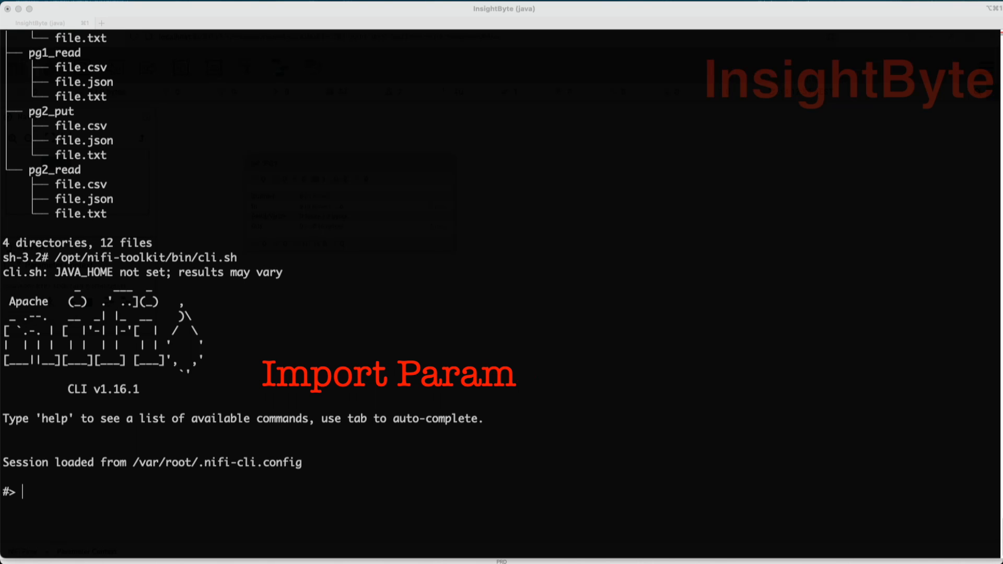
type("nifi import-param-context -i '/Users/adrianoprea/Desktop/InsightByte/GitRepo/ApacheNifi/Nifi toolkit/parameters/paramer_02.json' -u http://localhost:8081")
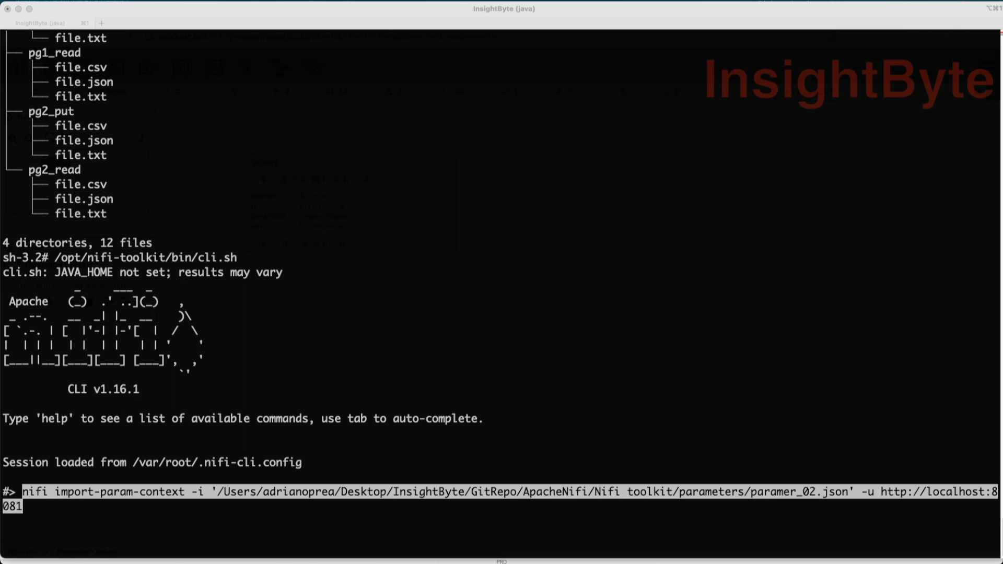
mouse_move(804, 501)
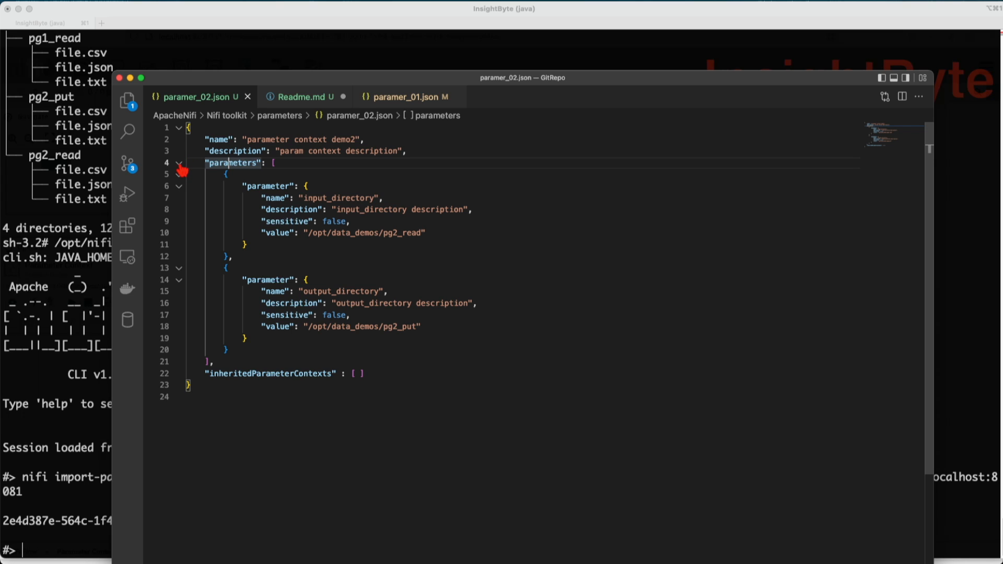
left_click(179, 162)
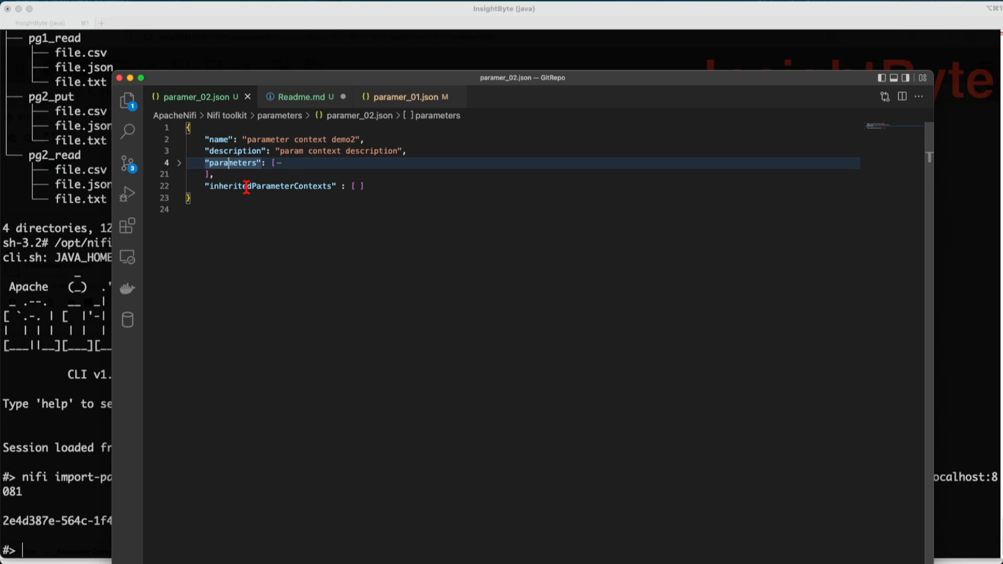
left_click(262, 186)
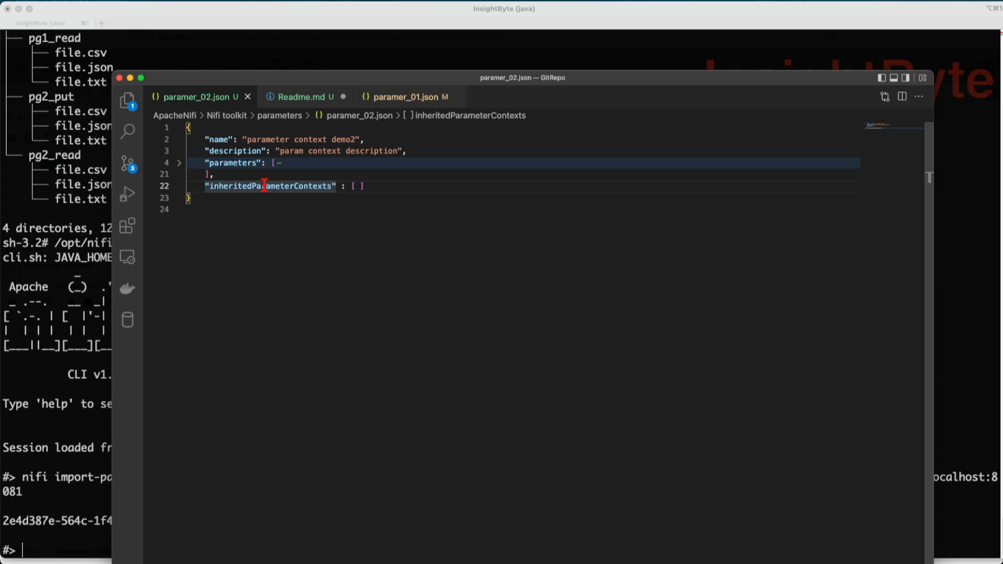
left_click(180, 163)
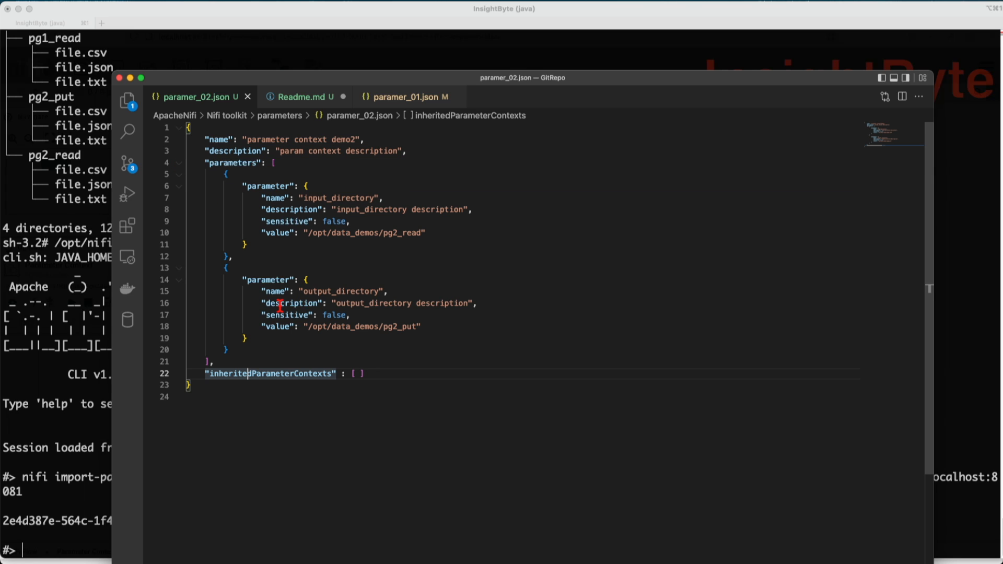
double_click(288, 374)
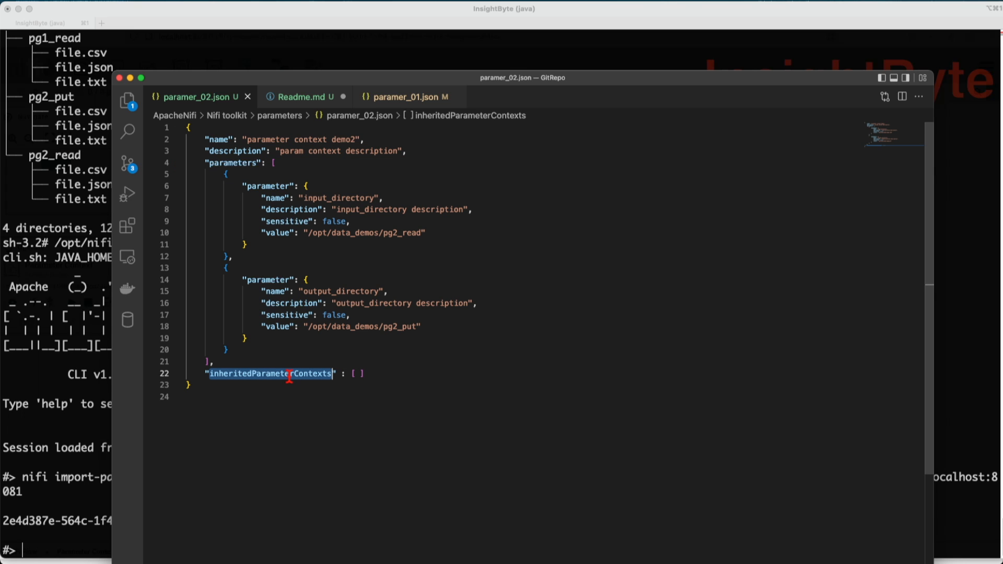
mouse_move(276, 200)
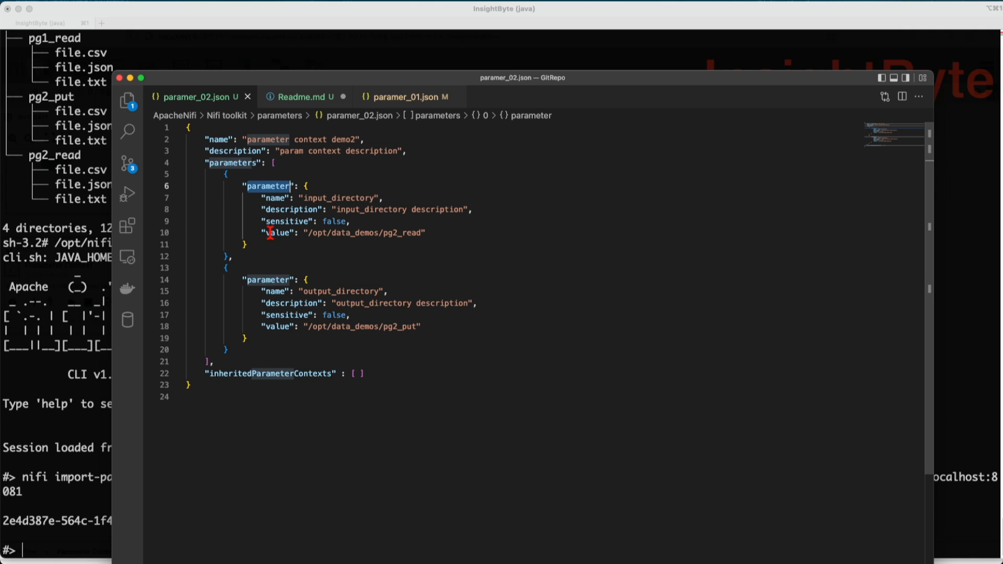
left_click(280, 232)
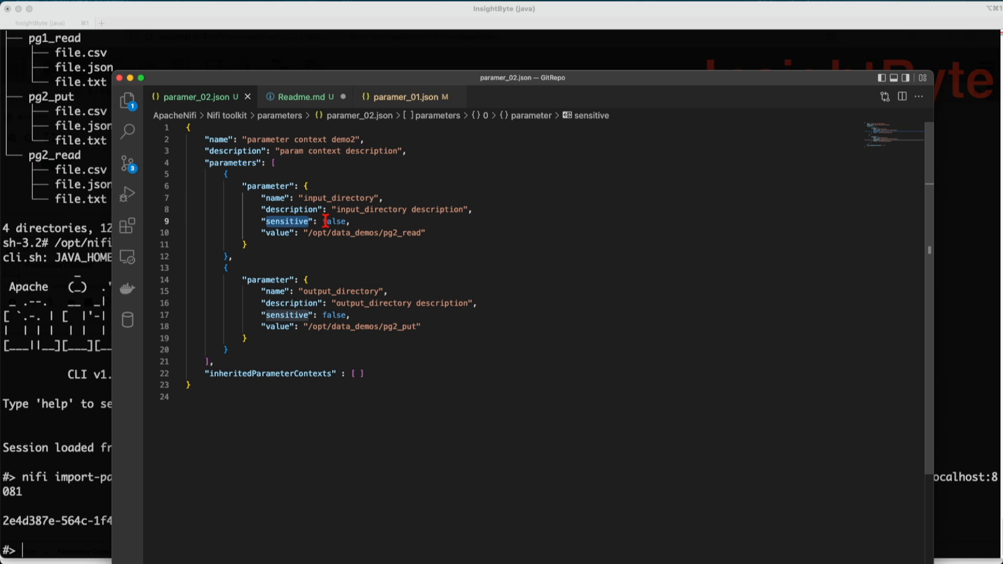
left_click(278, 232)
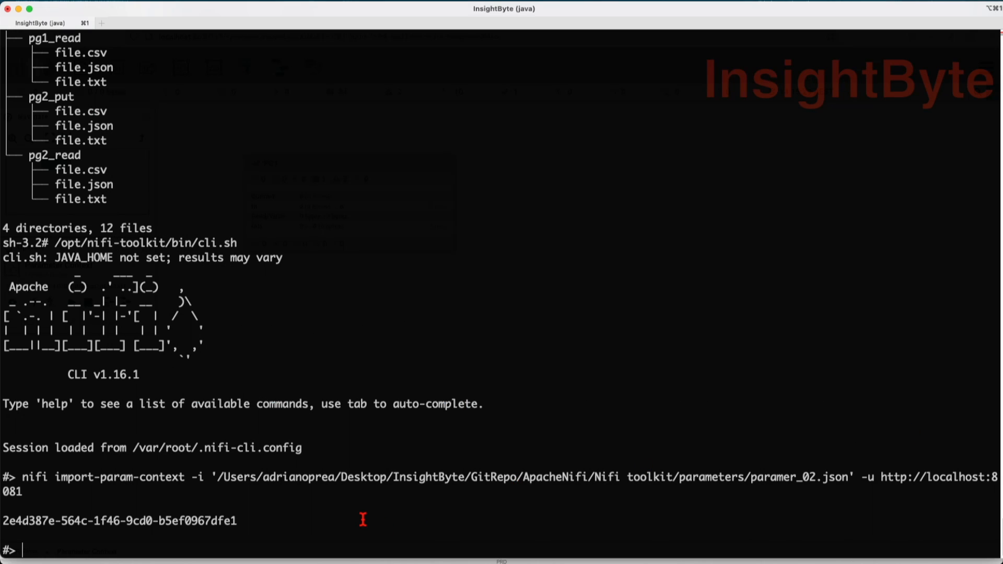
Step: Run nifi list-param-contexts to show demo2's id and description
type("nifi list-param-contexts")
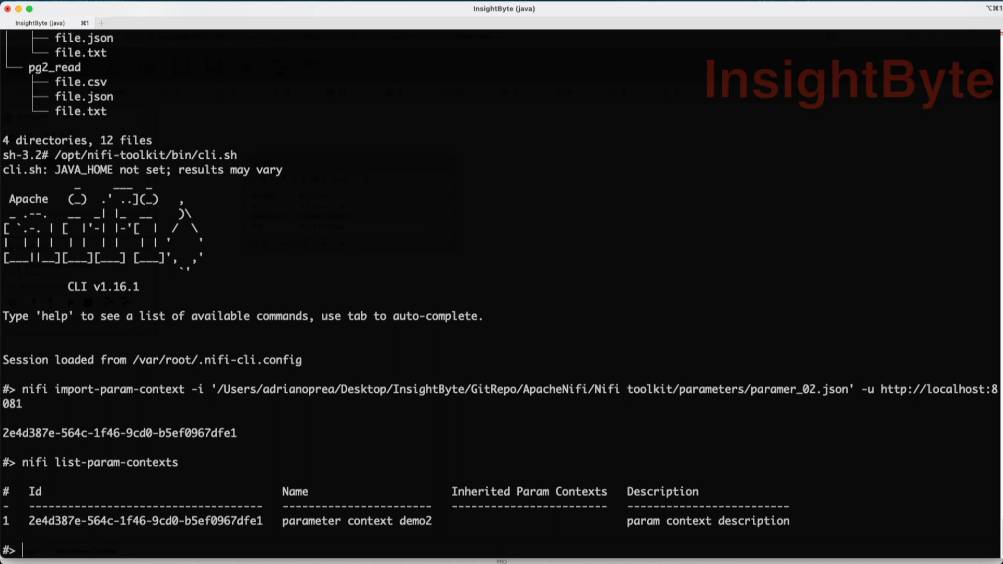
Step: Start a nifi set-param command with --paramContextId set to demo2's copied id
type("nifi")
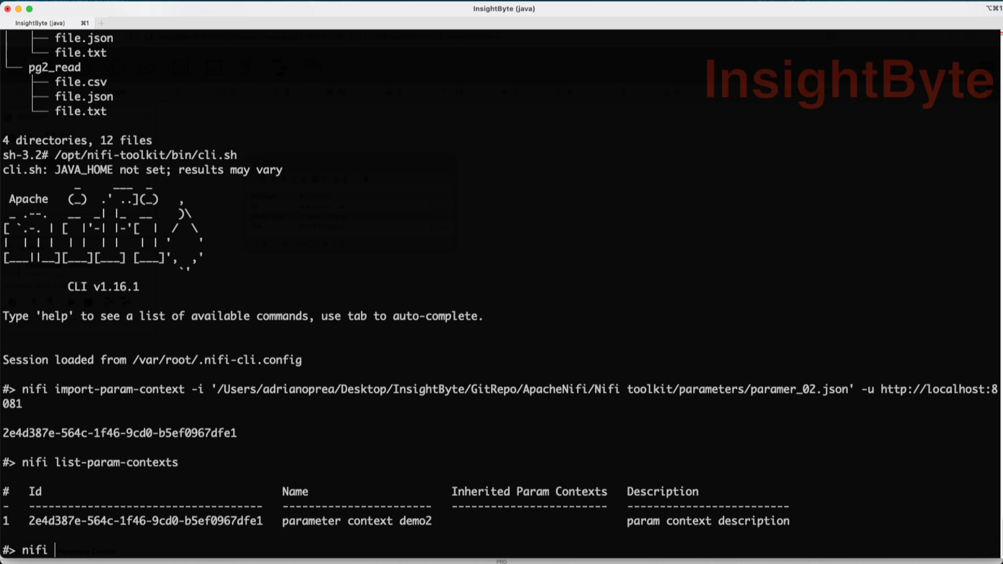
type("set-para")
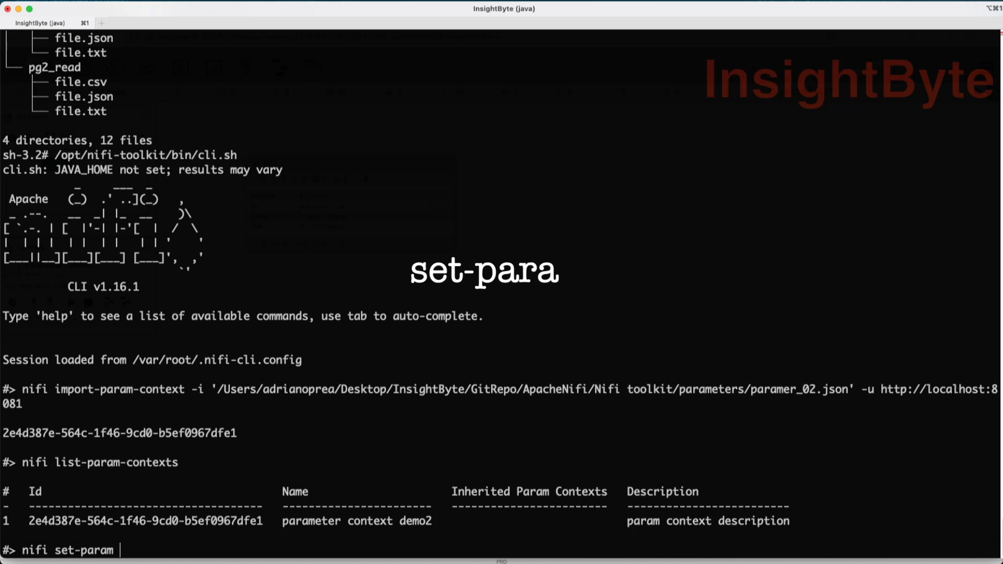
type("m")
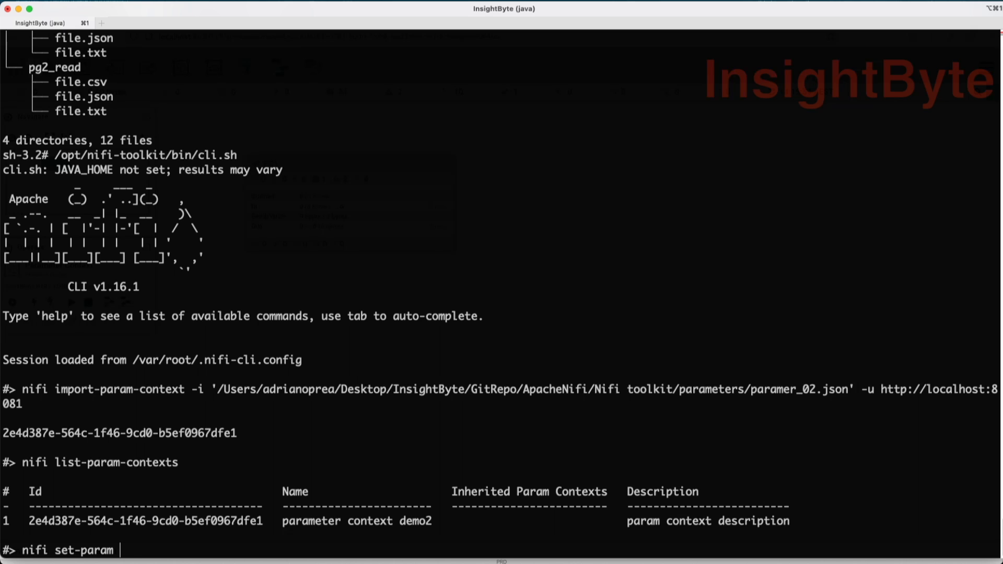
type("--p")
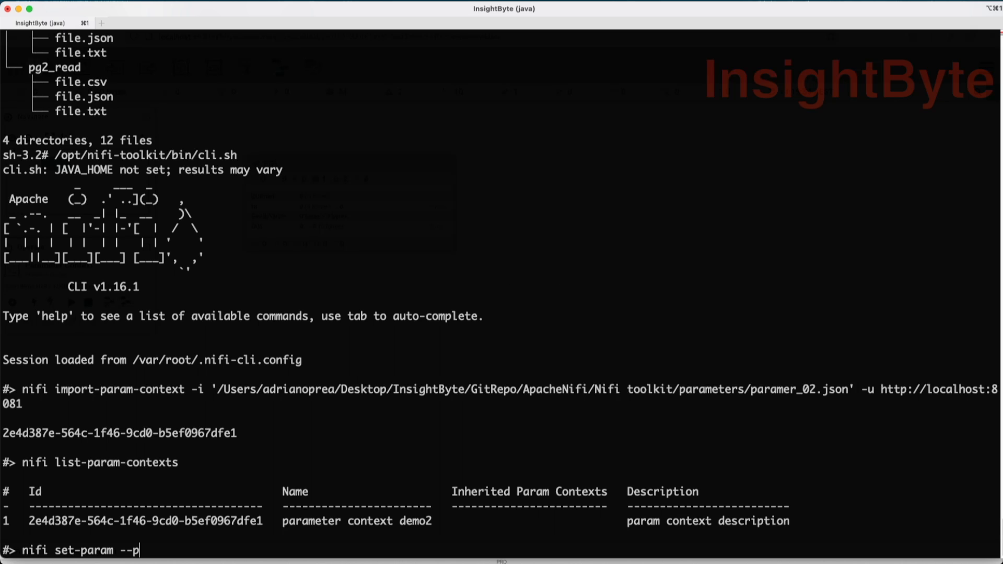
type("aramContext")
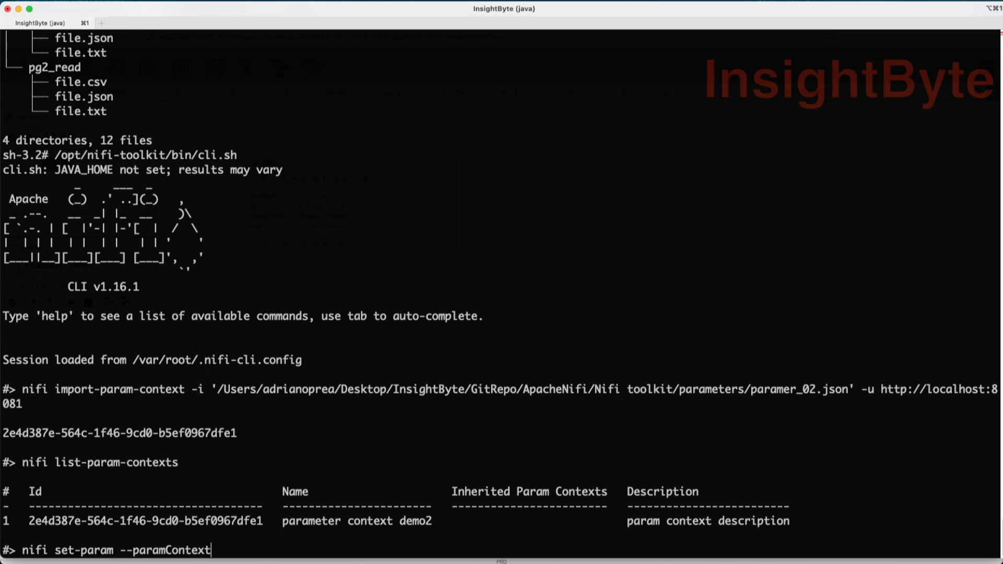
type("Id")
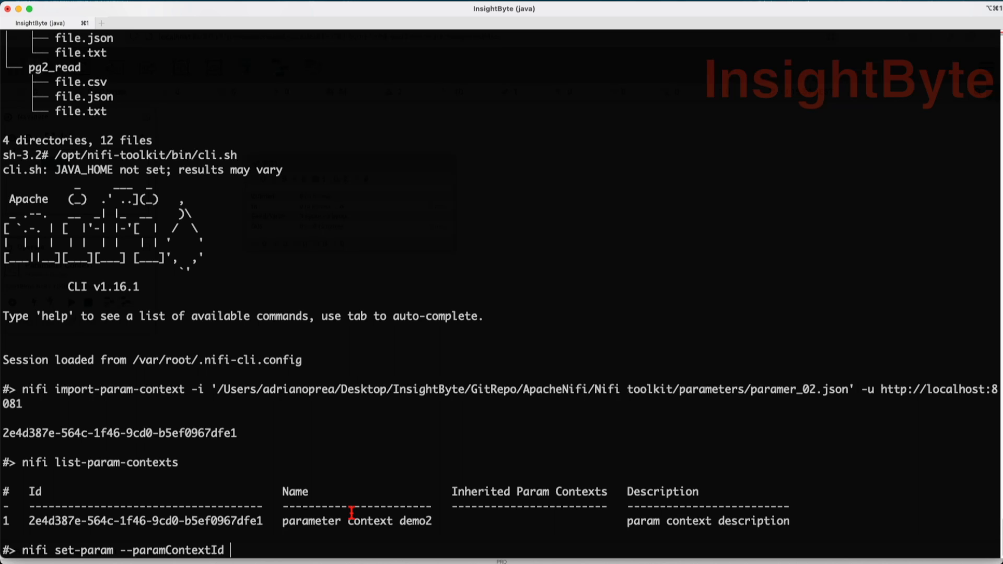
double_click(145, 521)
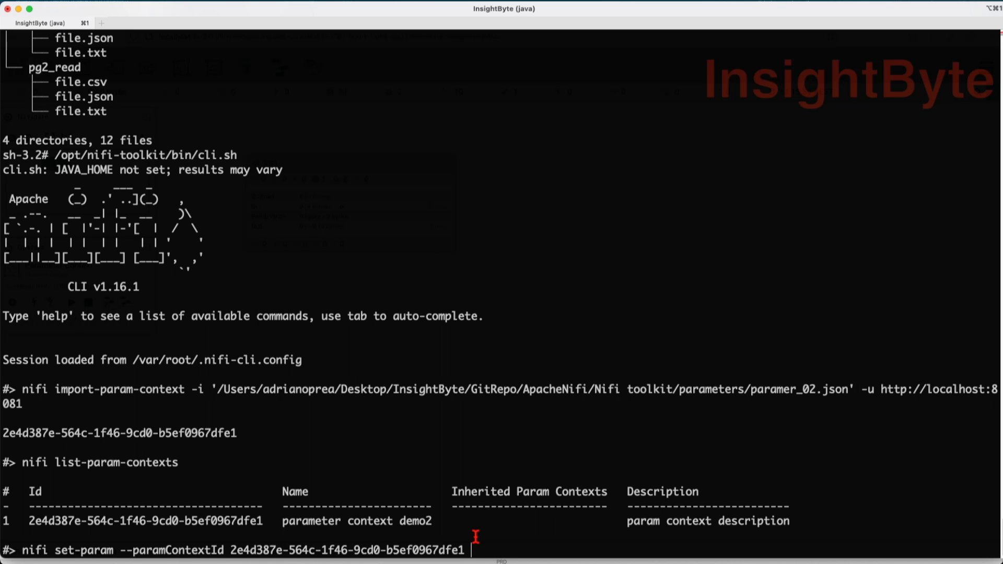
Step: Add --paramName new_param_01 and value my_param_value to the set-param command
type("--paramName")
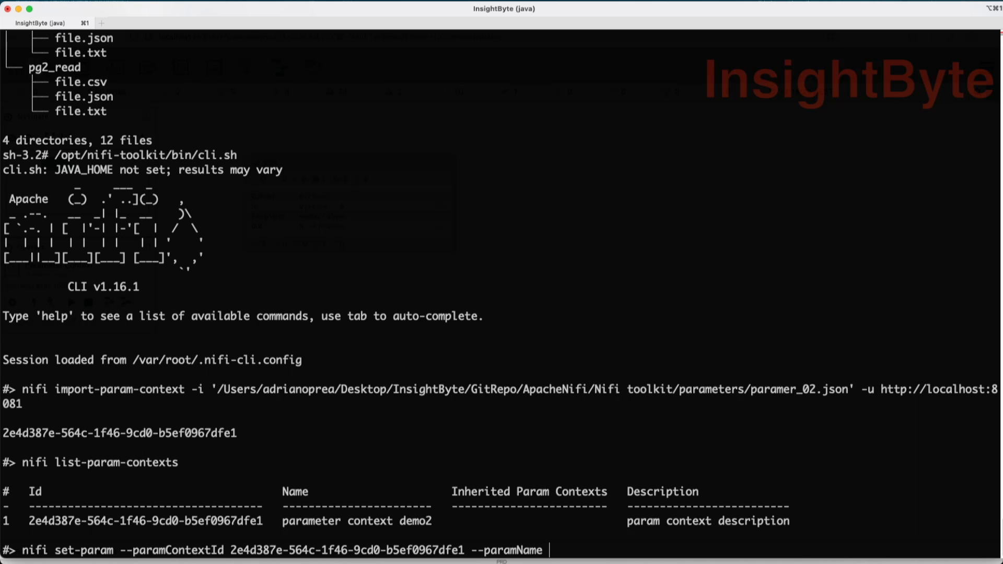
type("new_param")
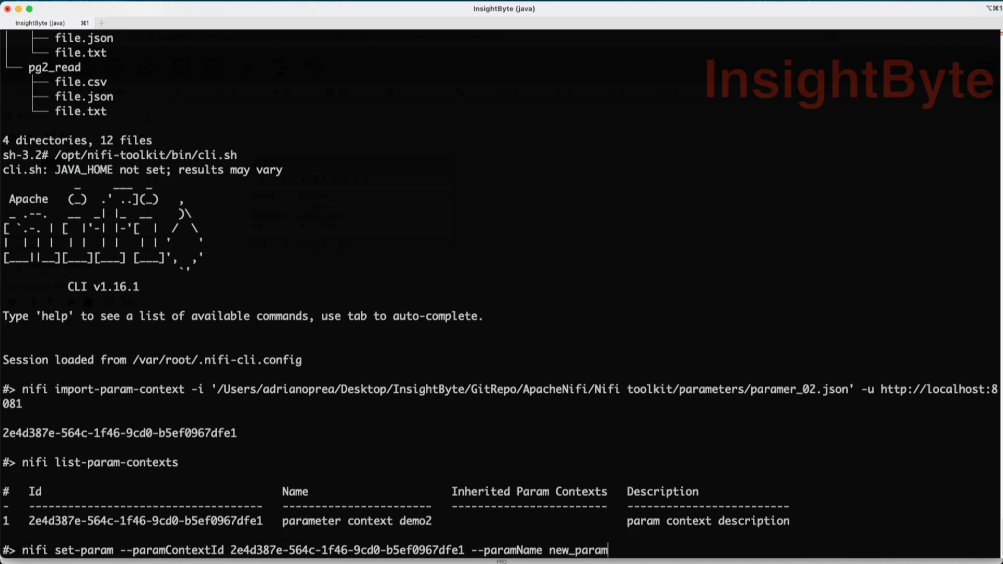
type("_01")
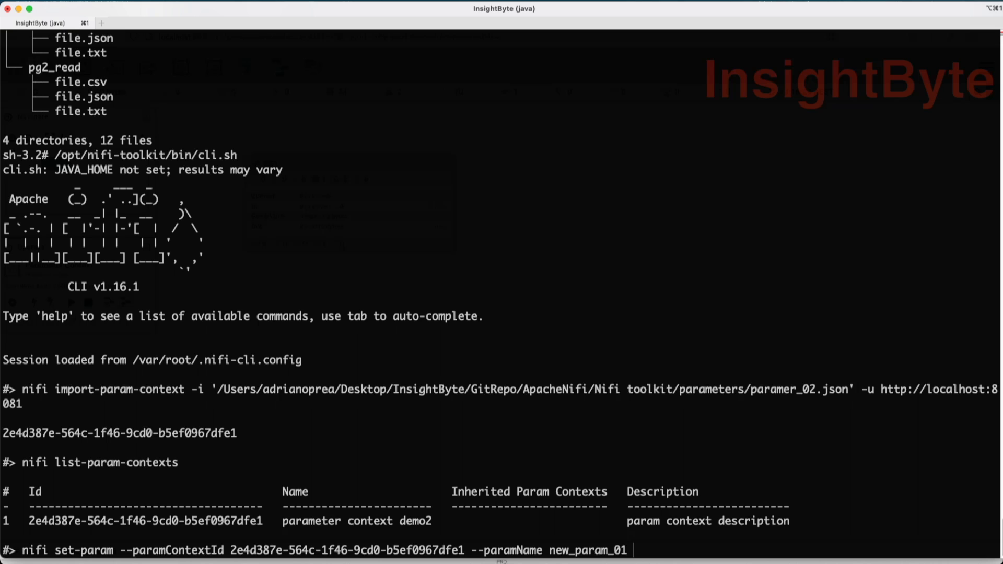
type("--paramValue my_pa")
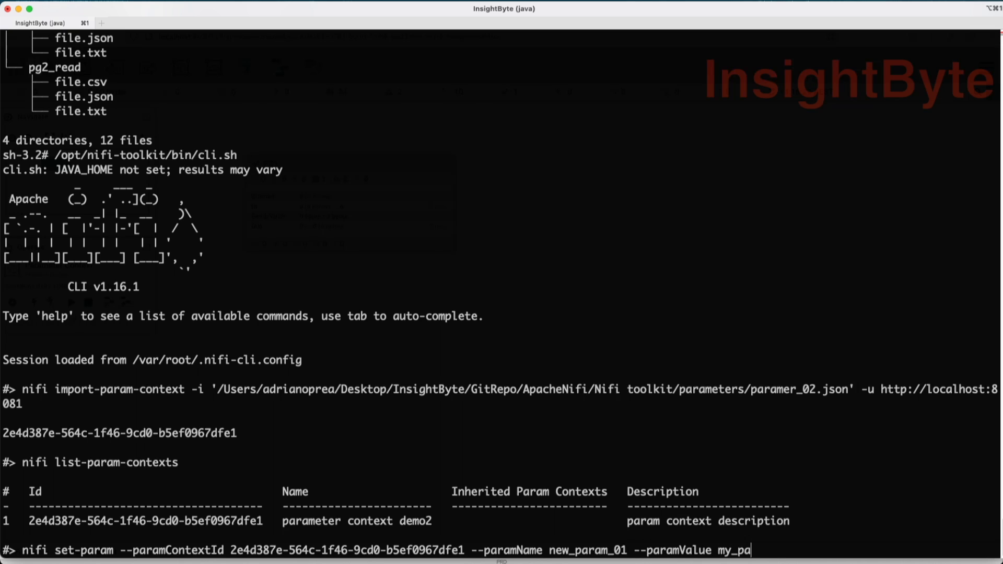
type("ram_value")
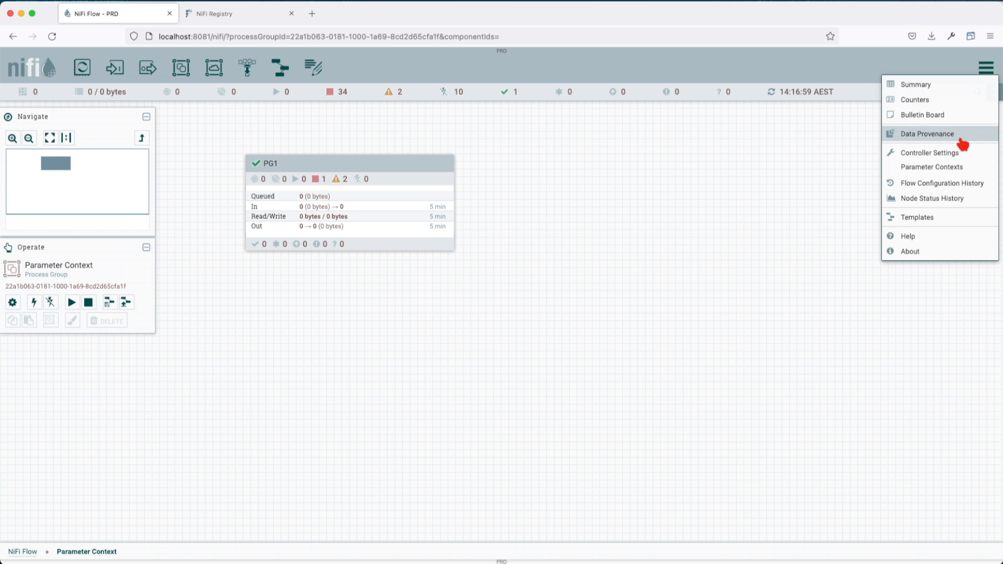
Step: Open parameter context demo2 and check the new_param_01 parameter with my_param_value
left_click(932, 167)
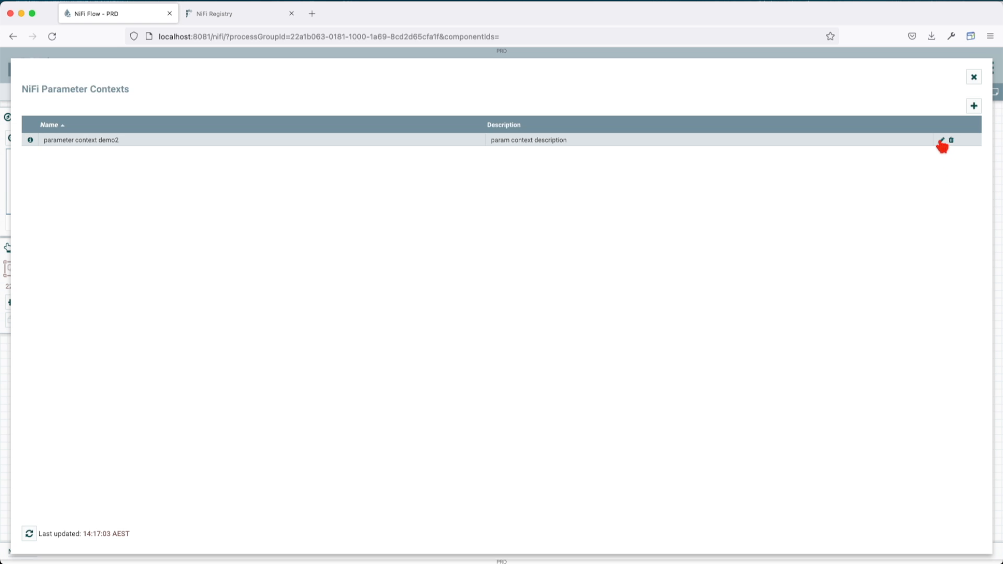
left_click(941, 140)
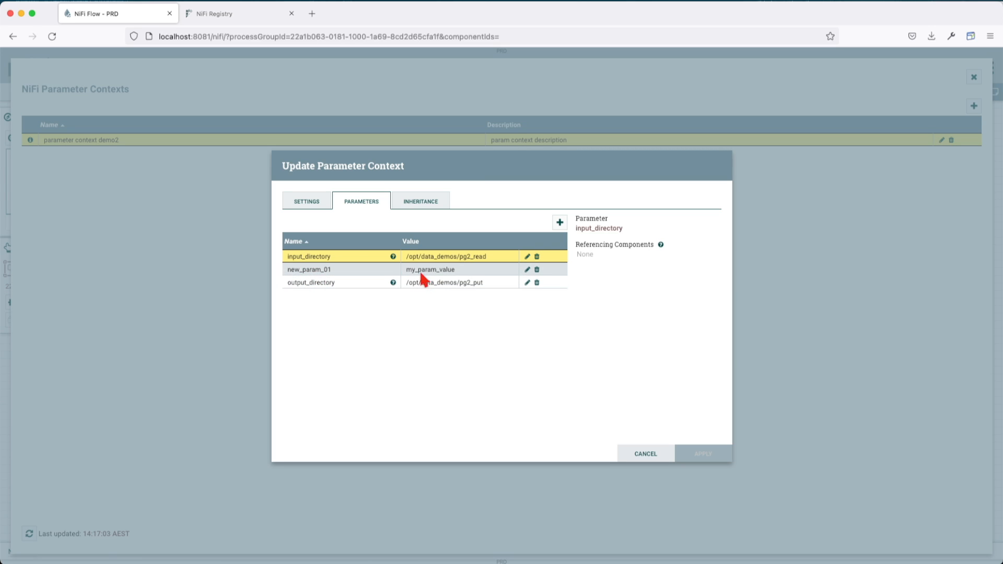
left_click(645, 453)
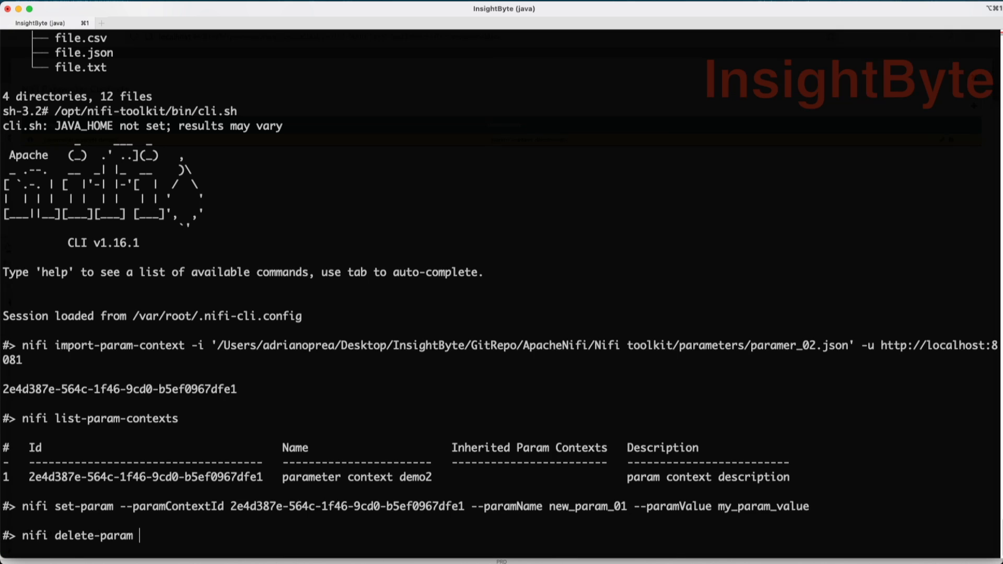
mouse_move(493, 541)
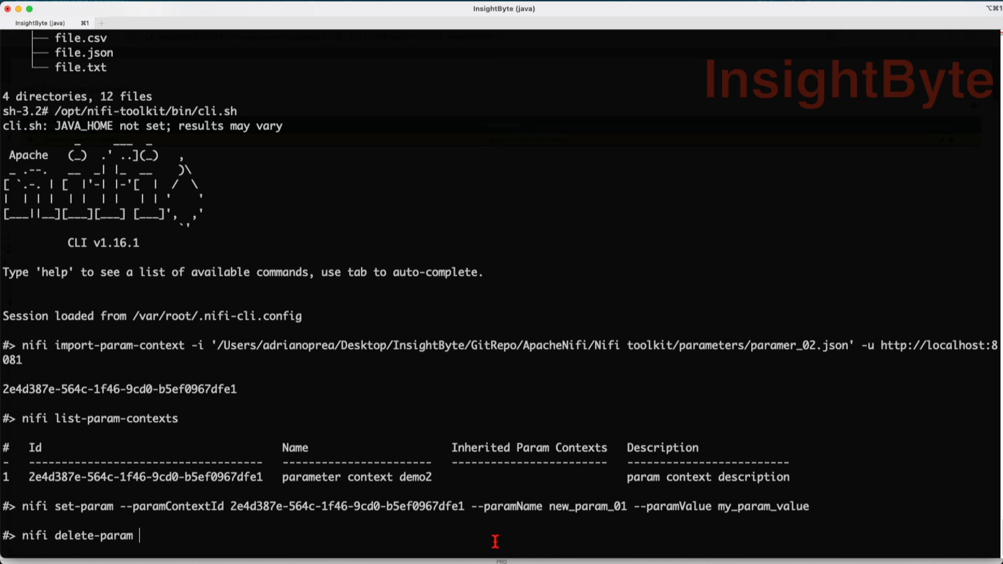
mouse_move(368, 541)
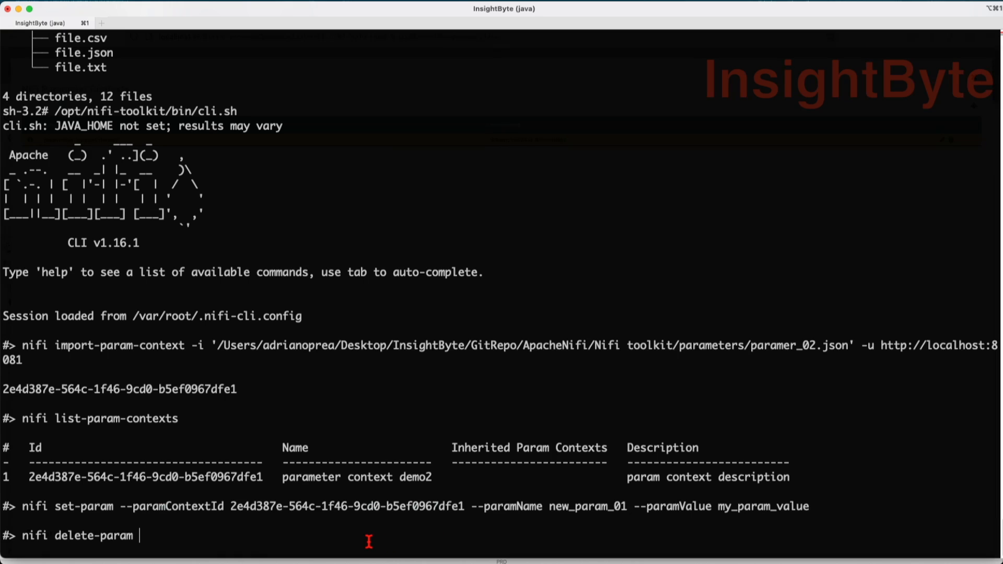
Step: Give delete-param context id 2e4d387e-564c-1f46-9cd0-b5ef0967dfe1 and --paramName new_param_01
type("--paramContextId 2e4d387e-564c-1f46-9cd0-b5ef0967dfe1")
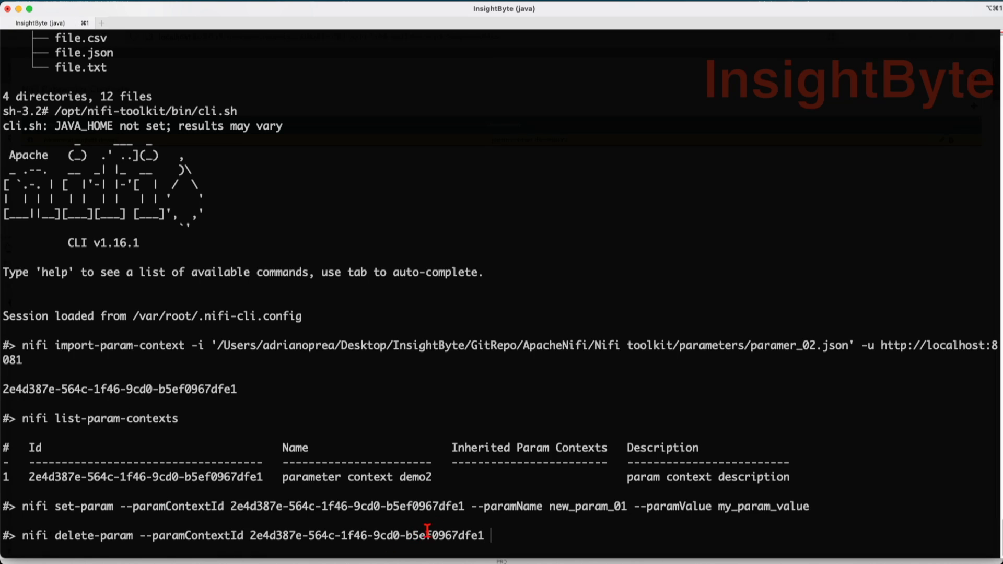
type("--paramName new_param_01")
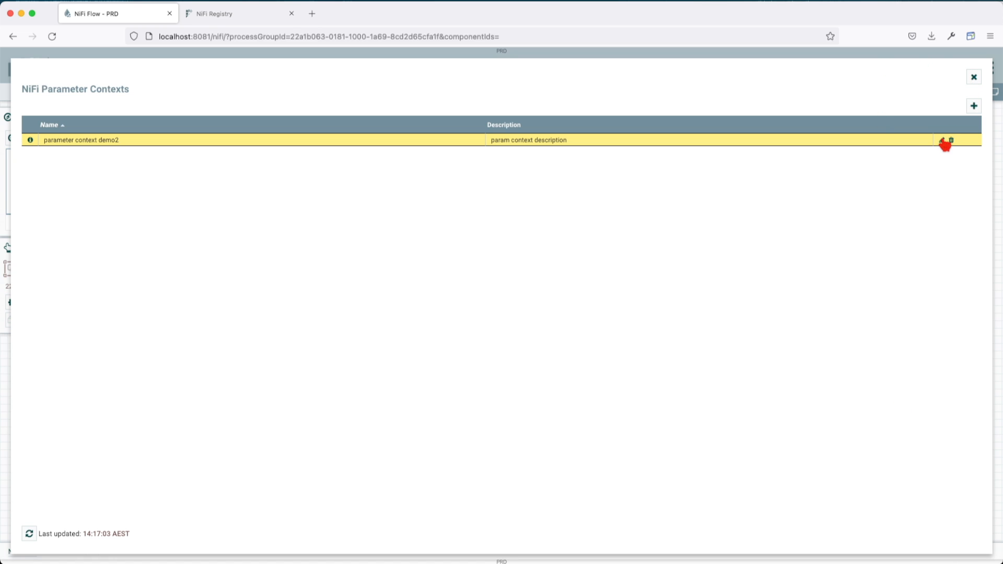
Step: Reopen demo2 to confirm only input_directory and output_directory remain
left_click(941, 140)
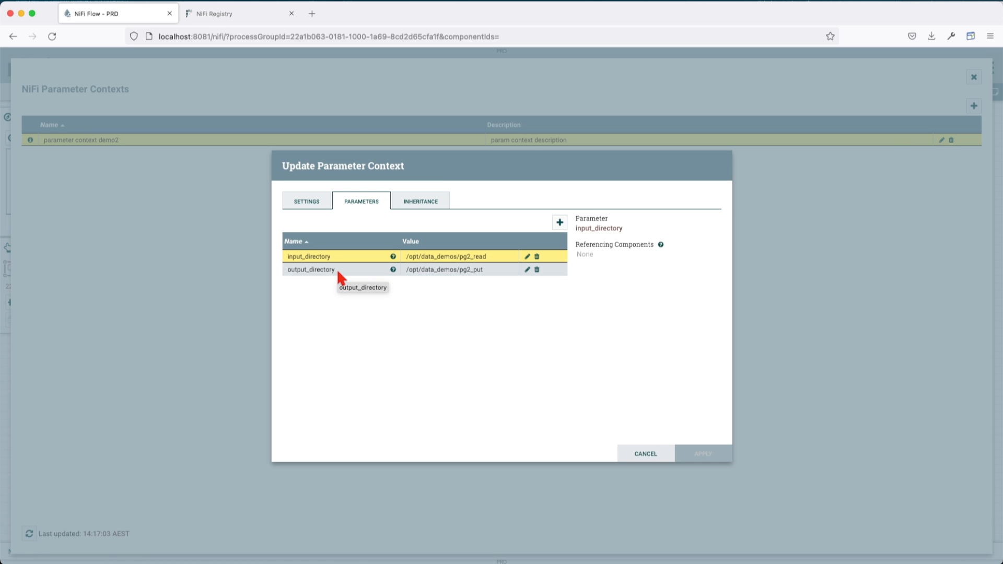
mouse_move(442, 276)
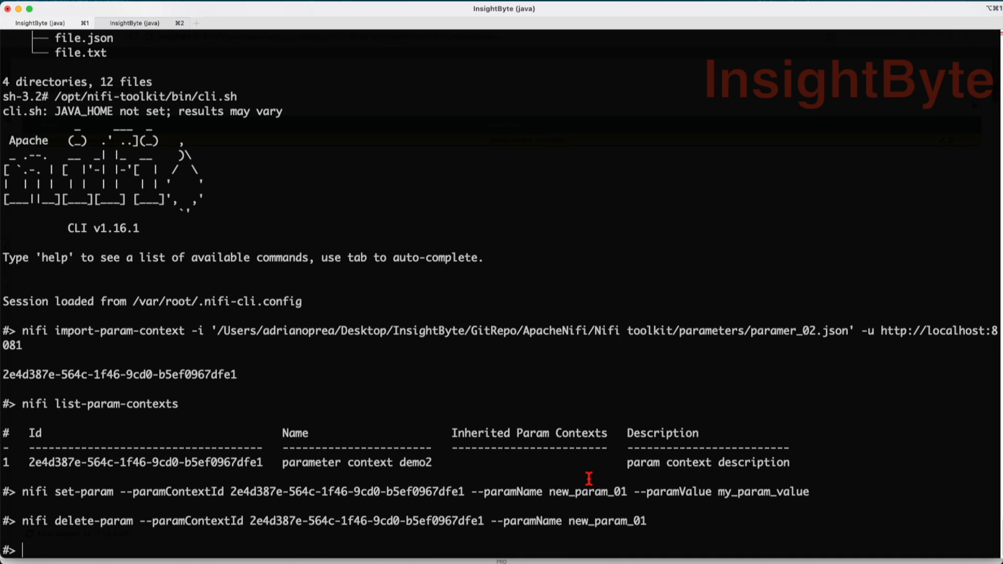
Step: Run nifi export-param-context for context 2e4d387e-564c-1f46-9cd0-b5ef0967dfe1 to /opt/param_export.json
type("nifi")
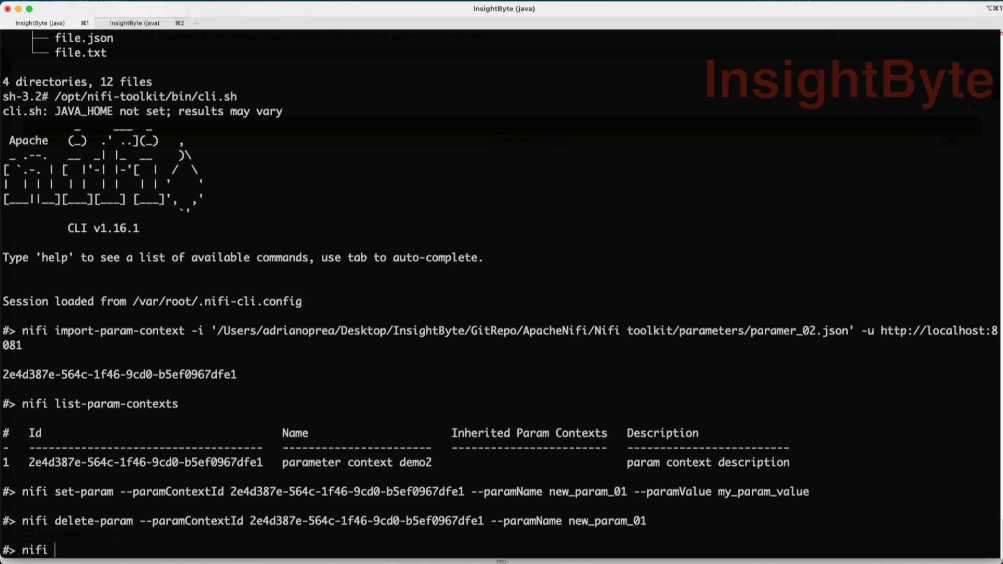
type("export-param-context")
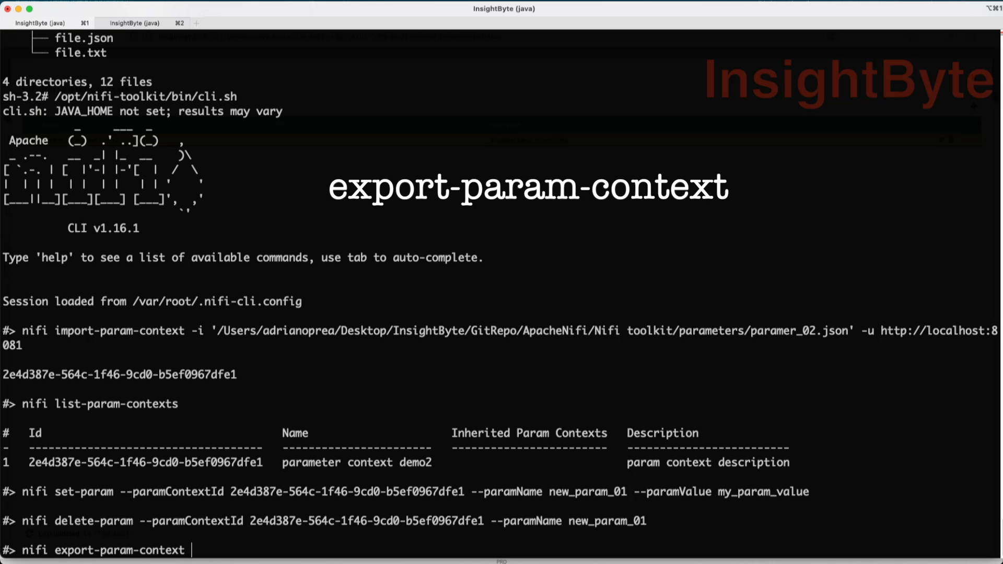
double_click(150, 521)
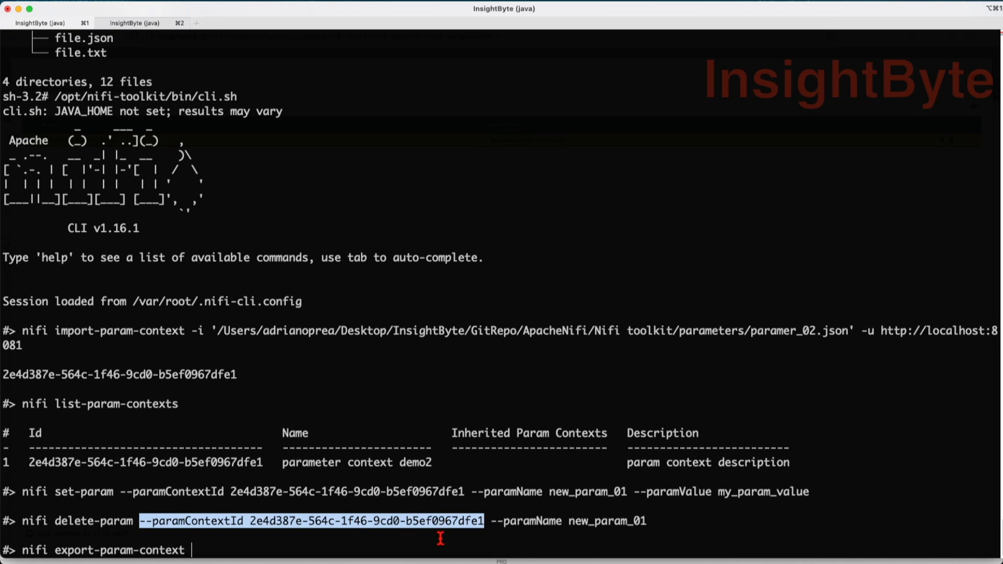
type("--paramContextId 2e4d387e-564c-1f46-9cd0-b5ef0967dfe1")
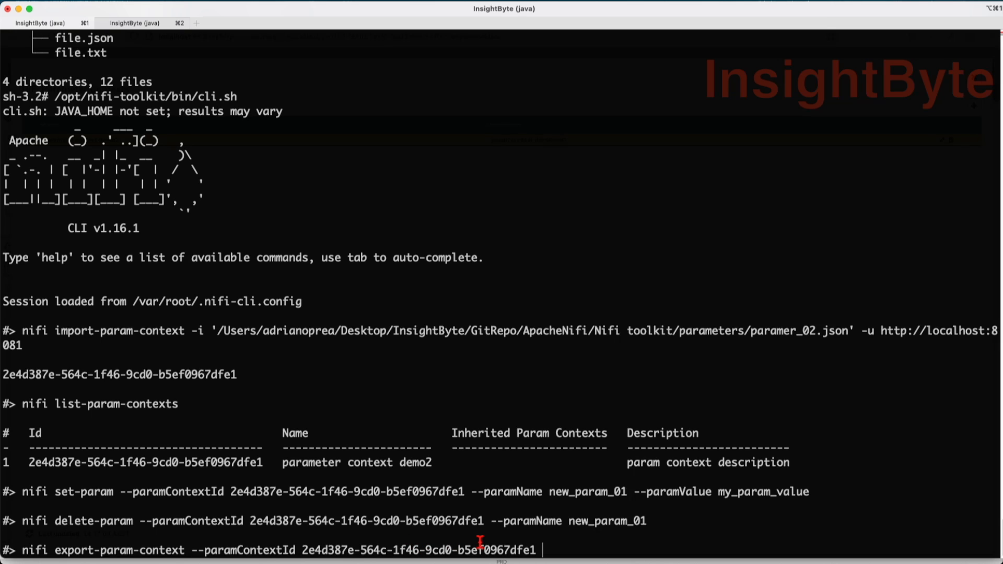
type("--")
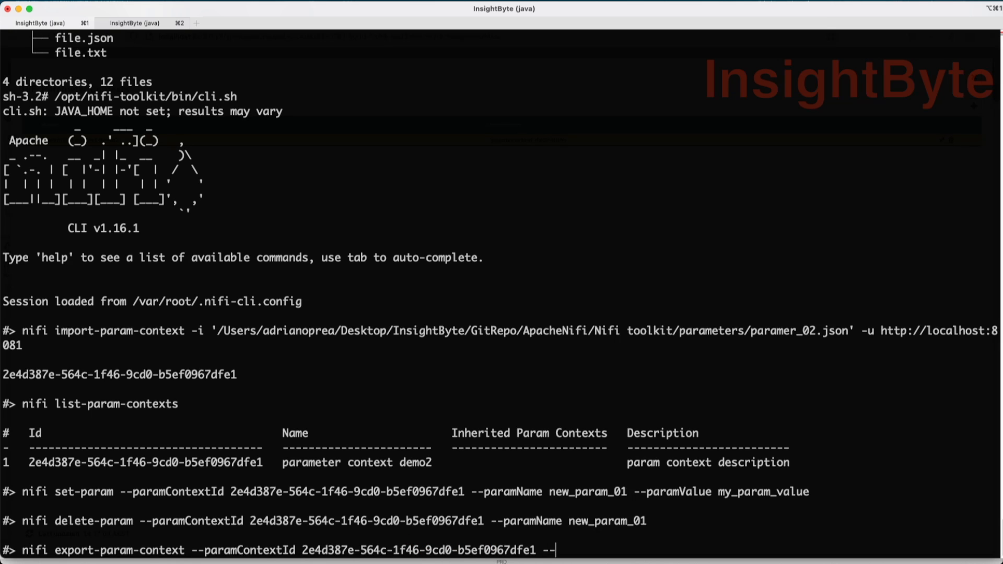
type("outputFile")
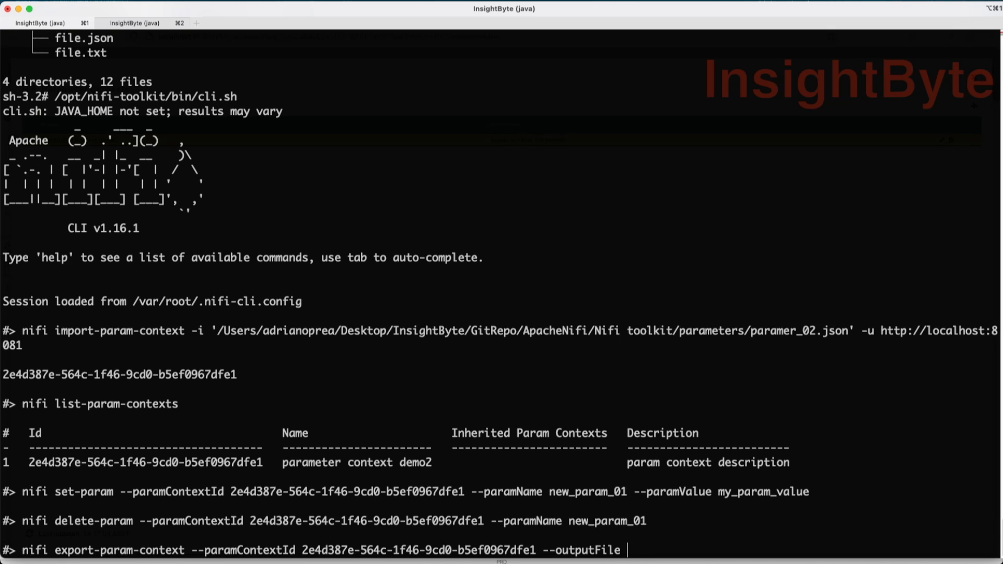
type("/opt/")
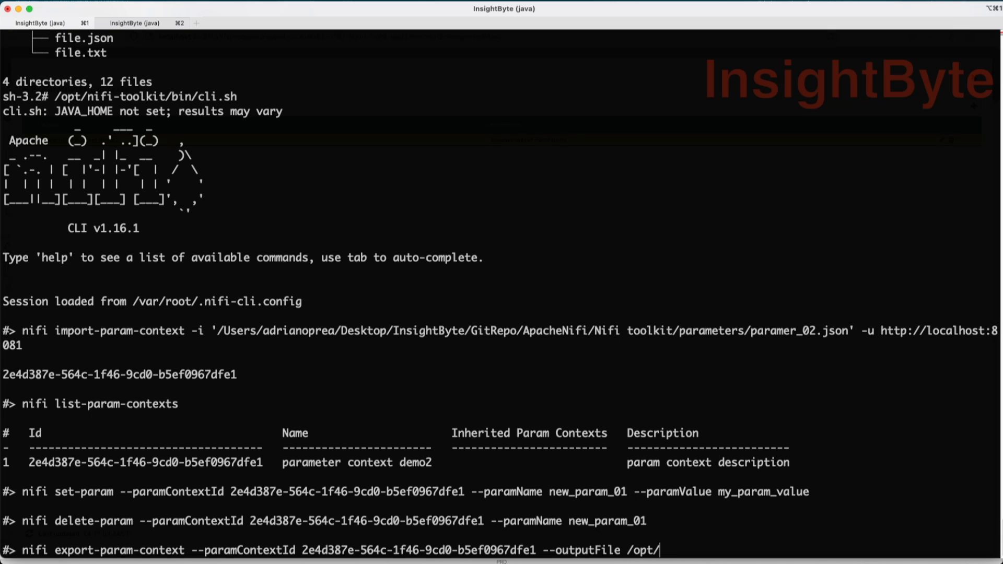
type("param_")
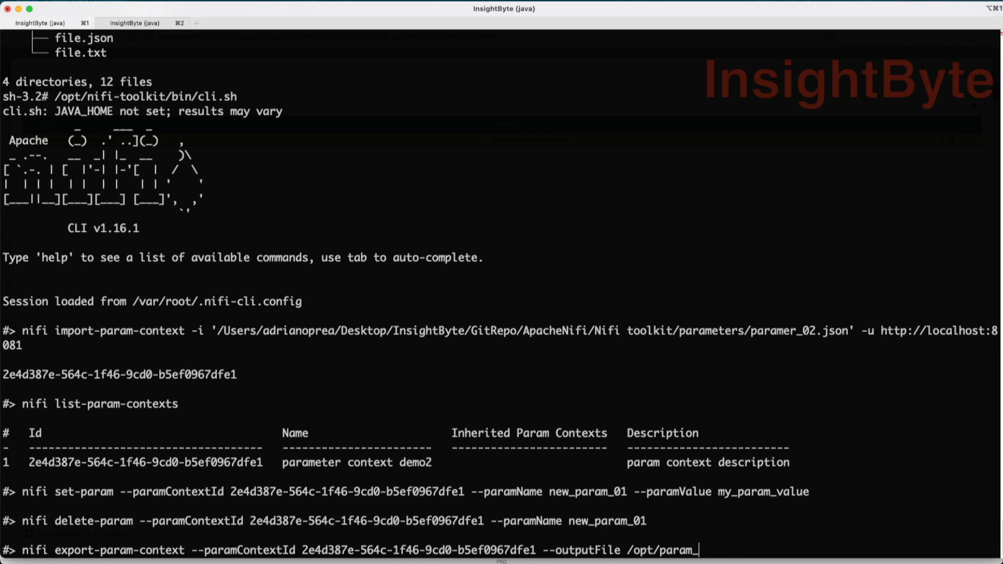
type("export.json")
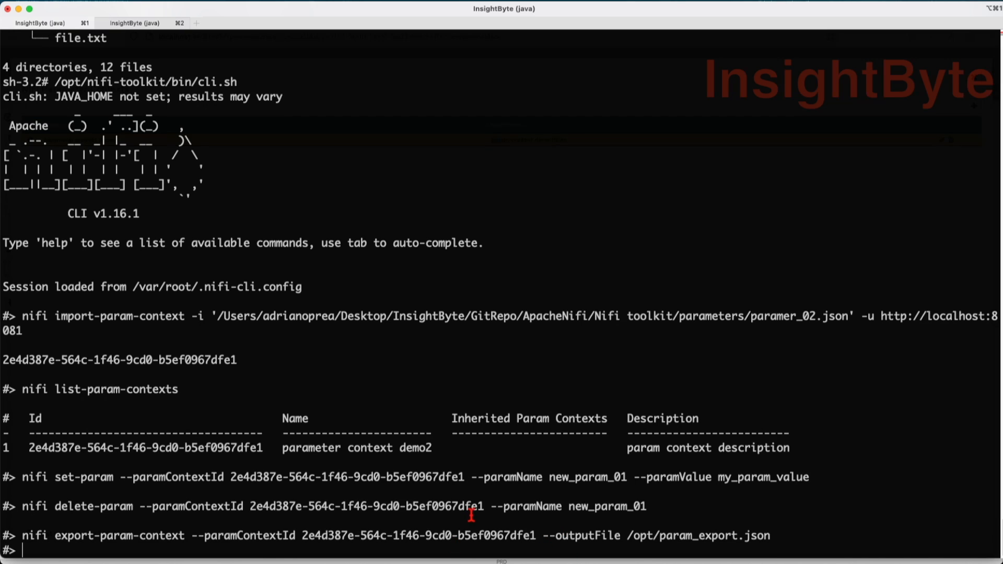
left_click(134, 23)
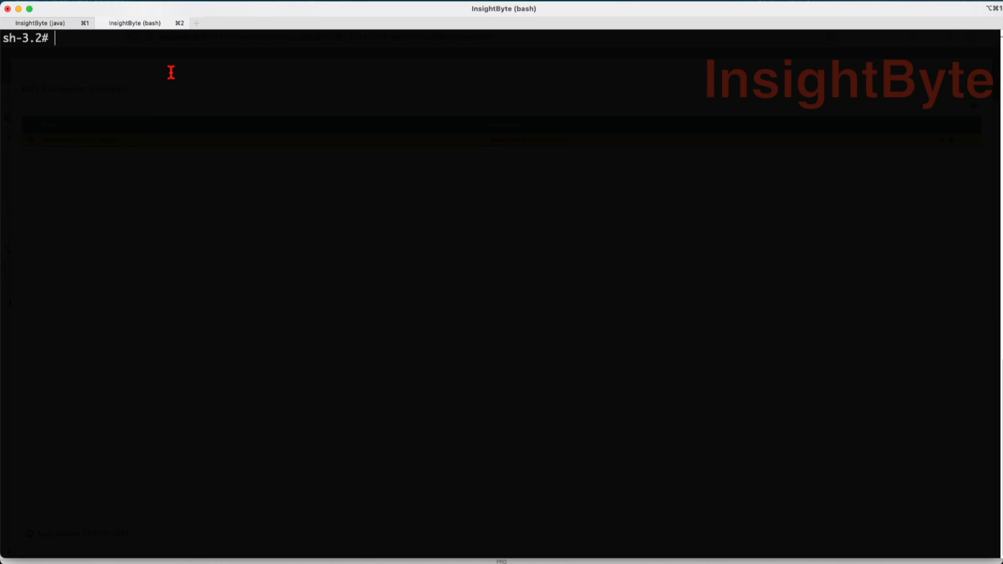
Step: In /opt, cat param_export.json to view demo2's input and output directory parameters
type("cd /opt/")
type("ls -ltr")
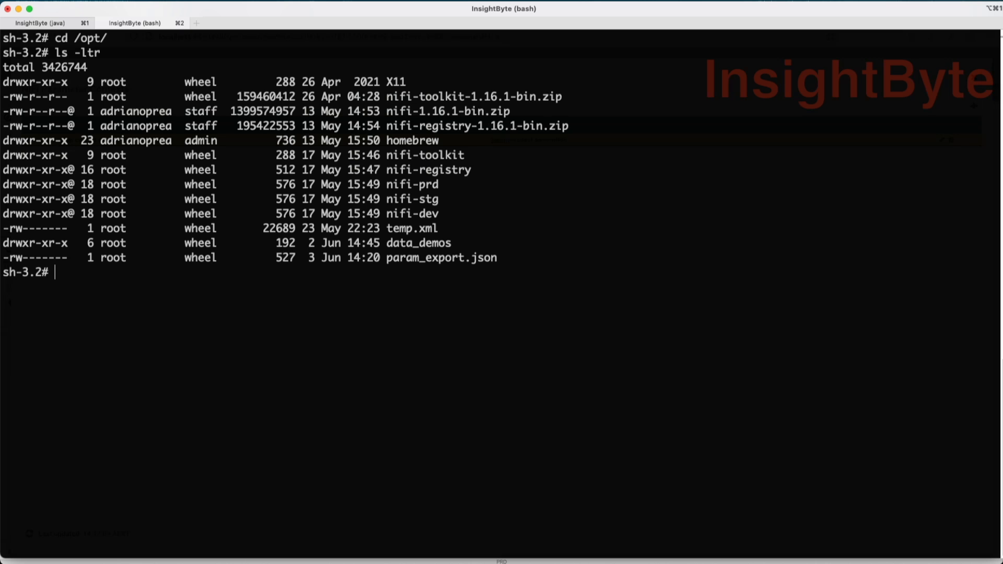
mouse_move(457, 271)
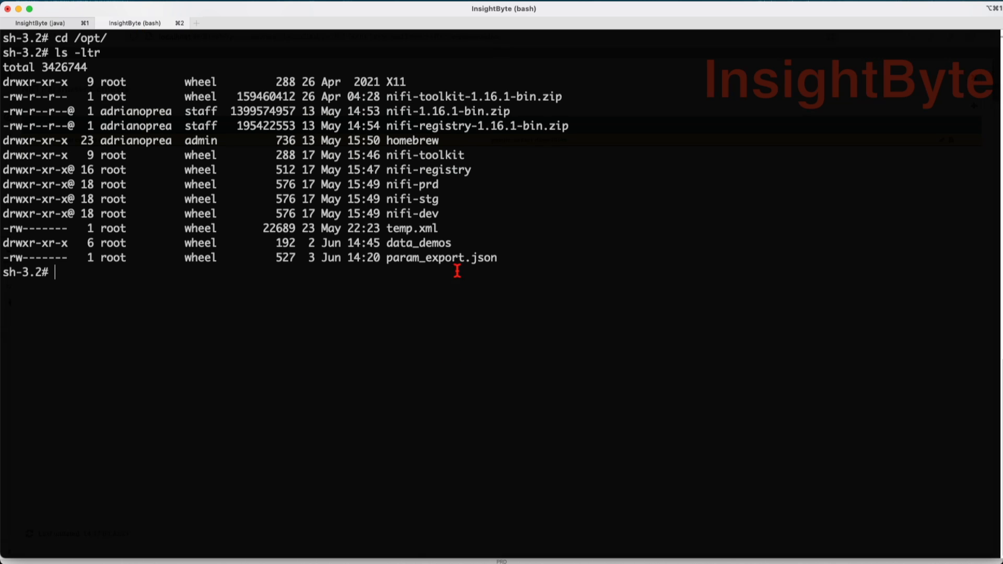
mouse_move(406, 284)
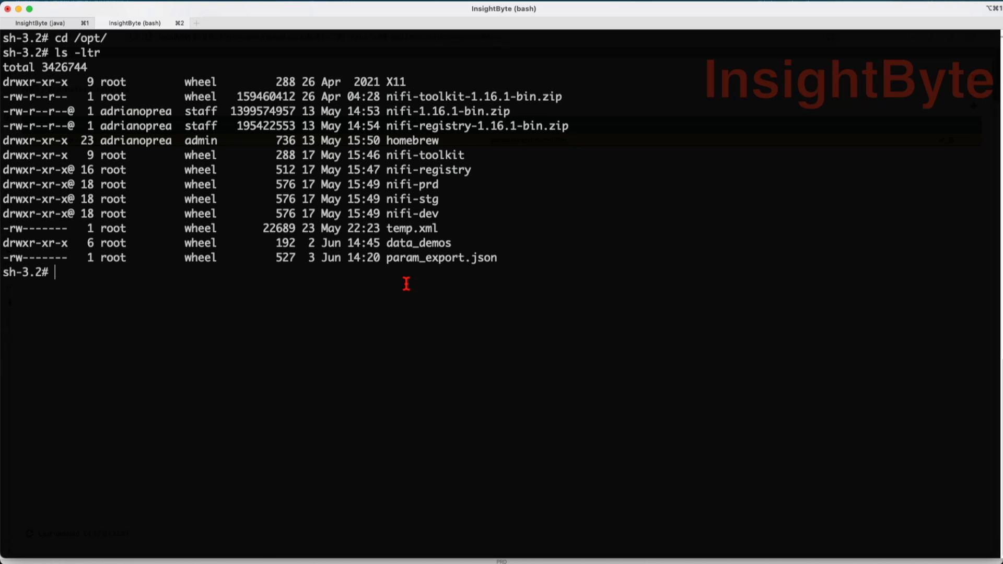
type("cat param_export.json")
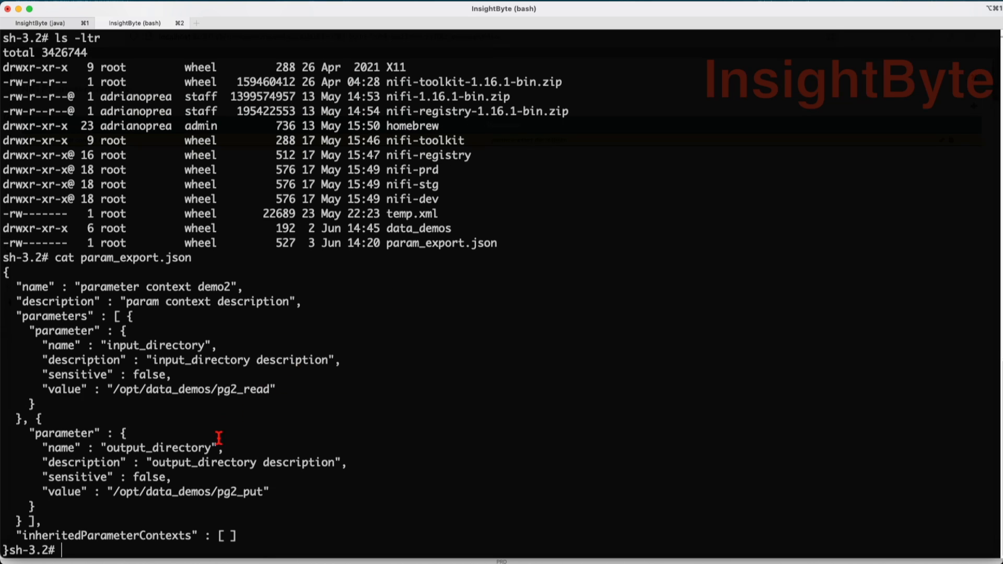
mouse_move(220, 459)
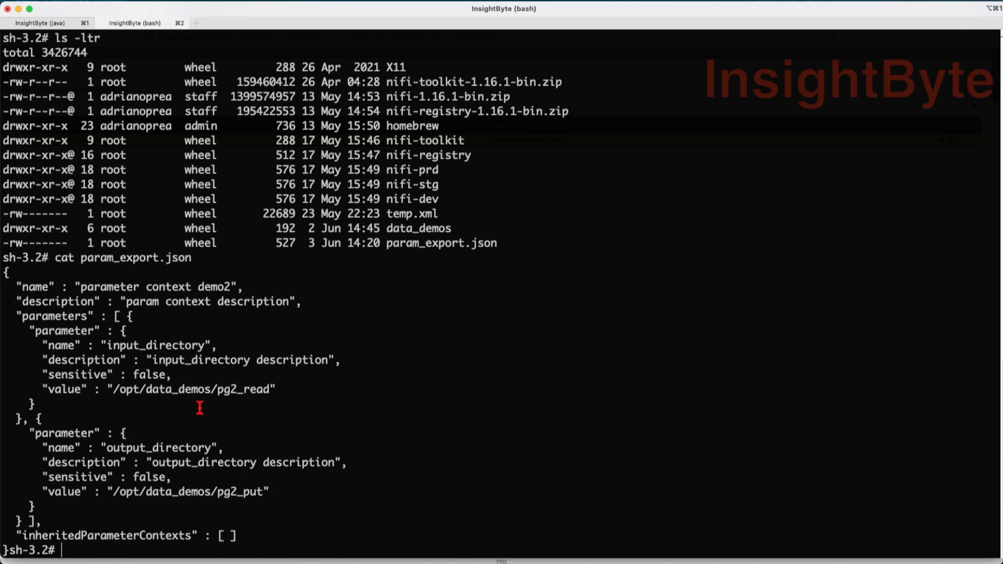
mouse_move(142, 6)
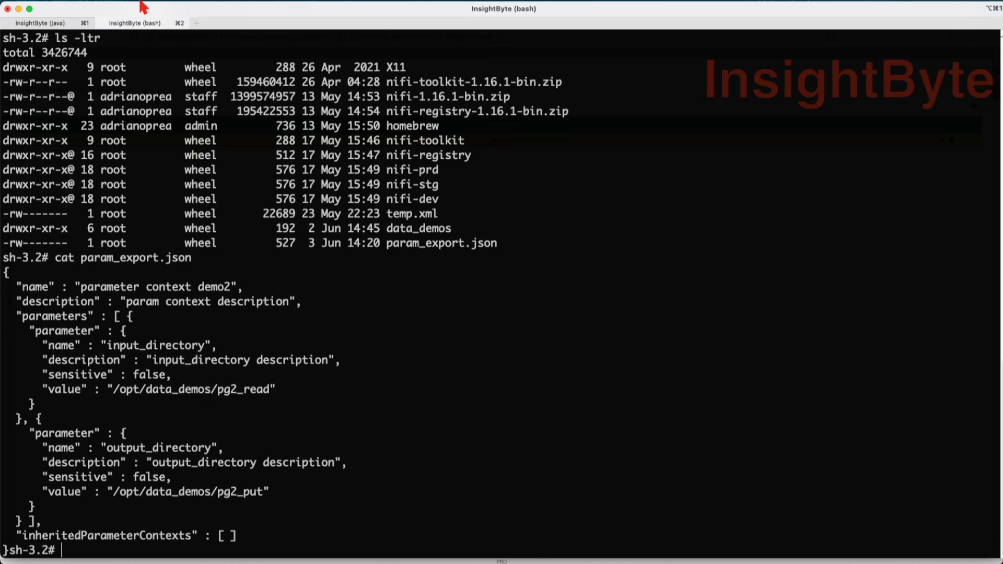
left_click(40, 23)
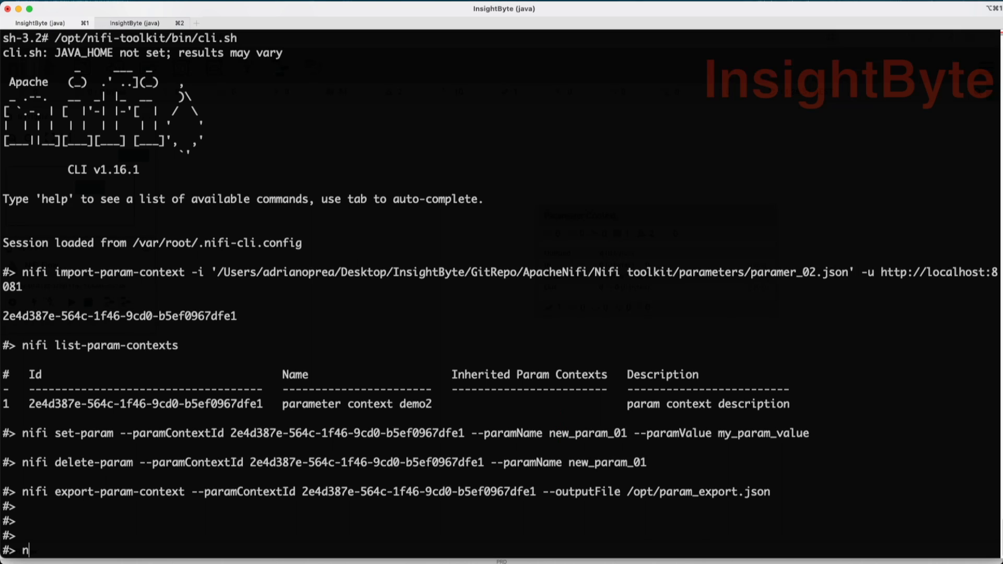
Step: Run get-param-context for context id 2e4d387e-564c-1f46-9cd0-b5ef0967dfe1 to list its parameters
type("ifi")
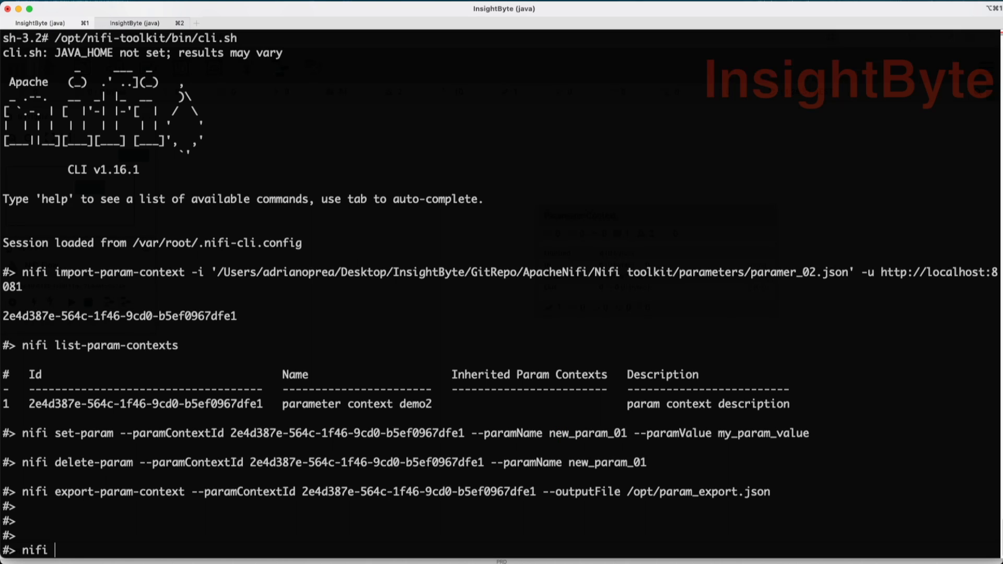
type("get-param-context")
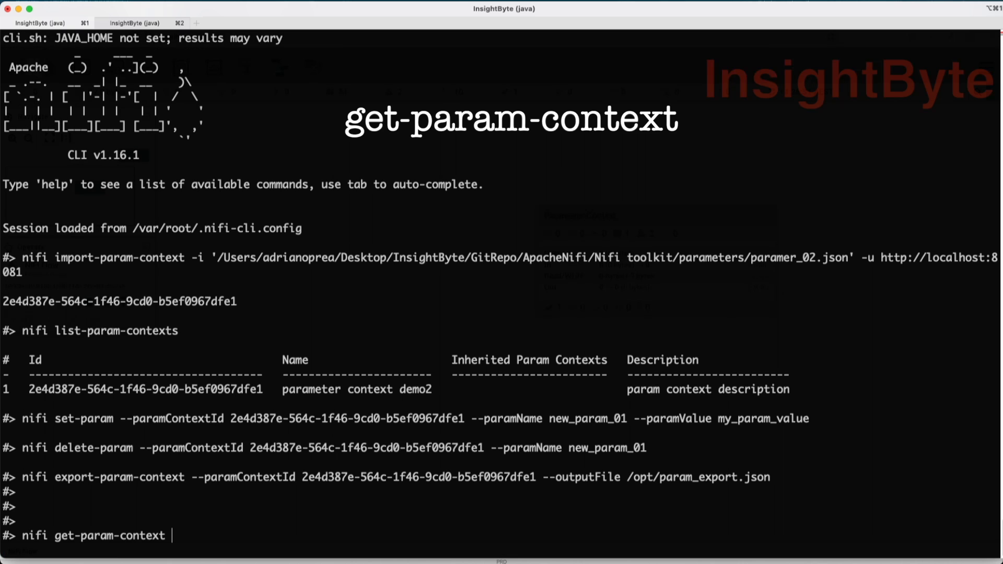
mouse_move(213, 481)
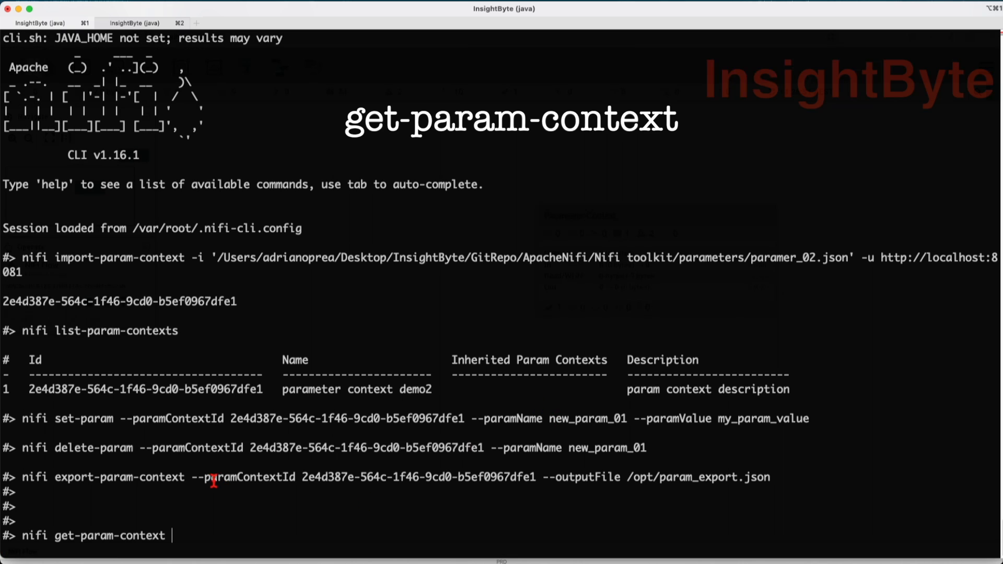
left_click_drag(192, 476, 536, 476)
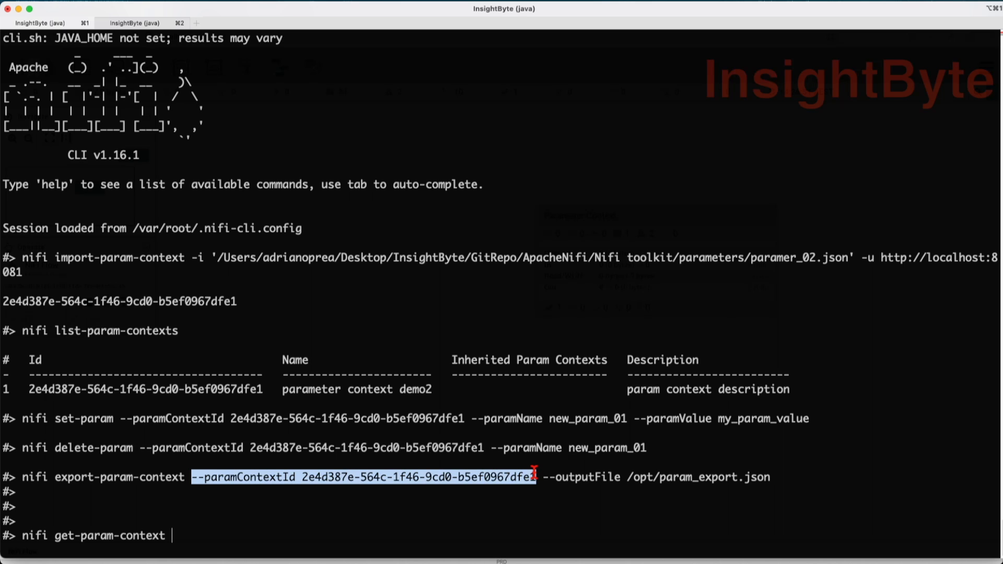
type("--paramContextId 2e4d387e-564c-1f46-9cd0-b5ef0967dfe1")
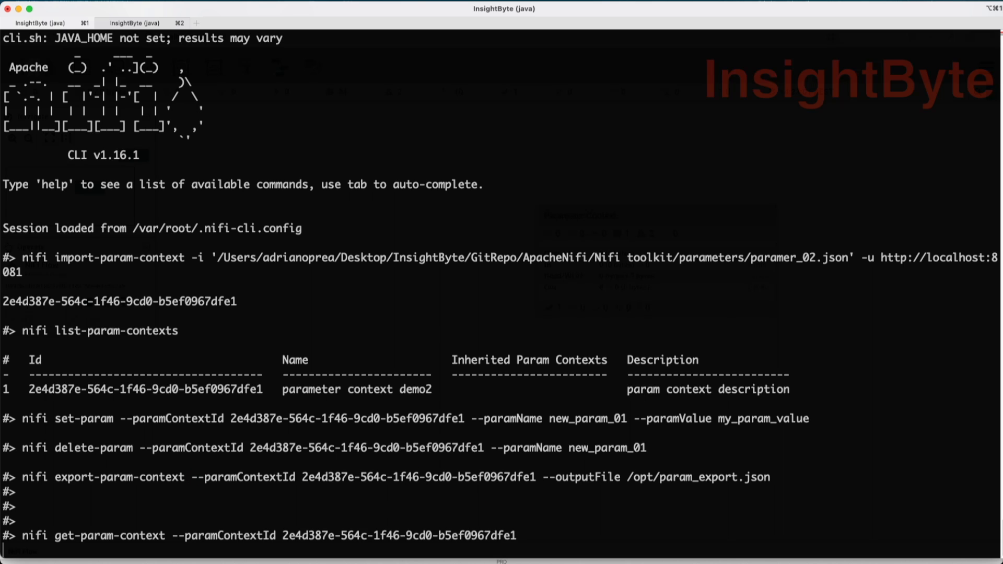
key("enter")
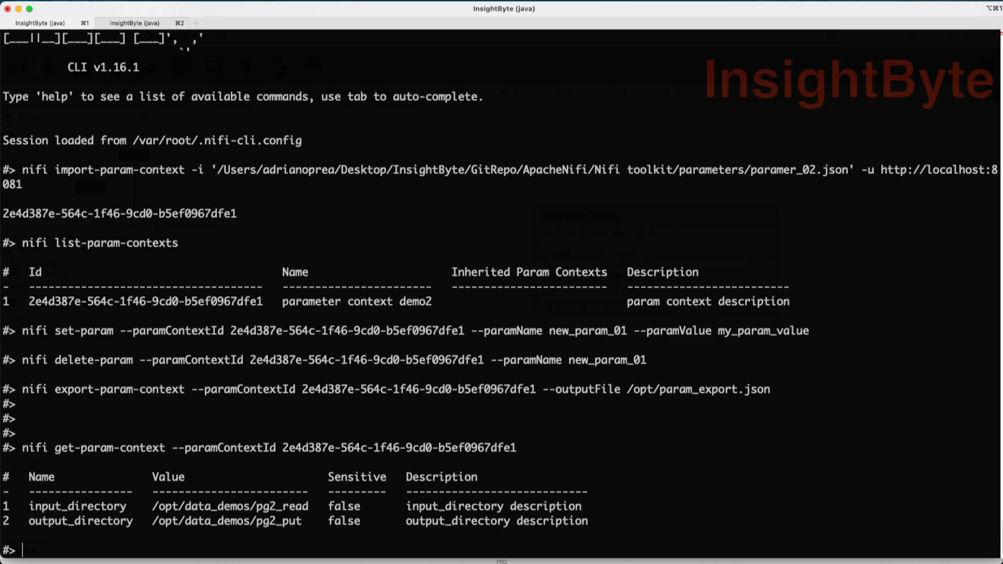
Step: Rerun the same get-param-context query with JSON output (-ot json)
type("nifi get-param-context --paramContextId 2e4d387e-564c-1f46-9cd0-b5ef0967dfe1 -")
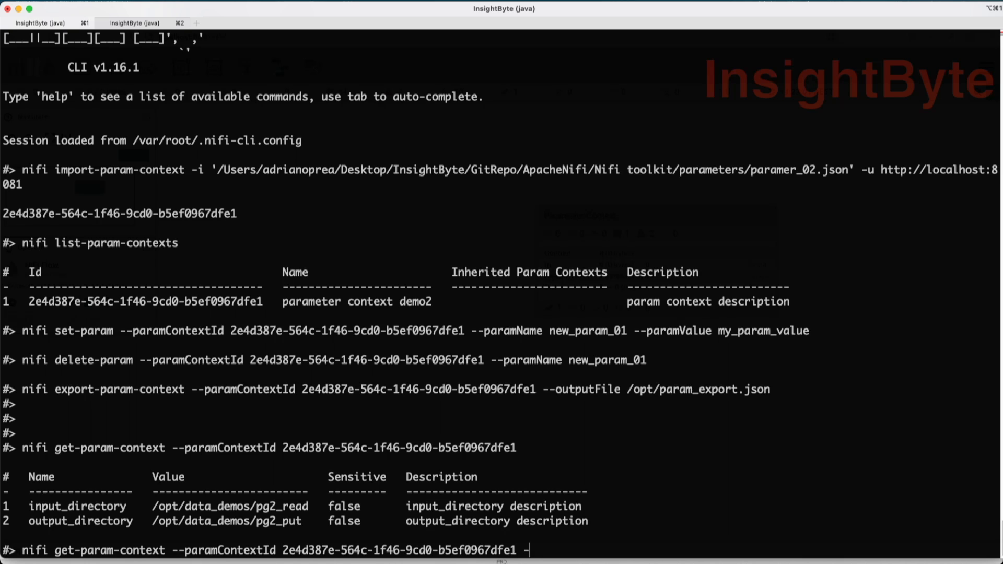
type("ot j")
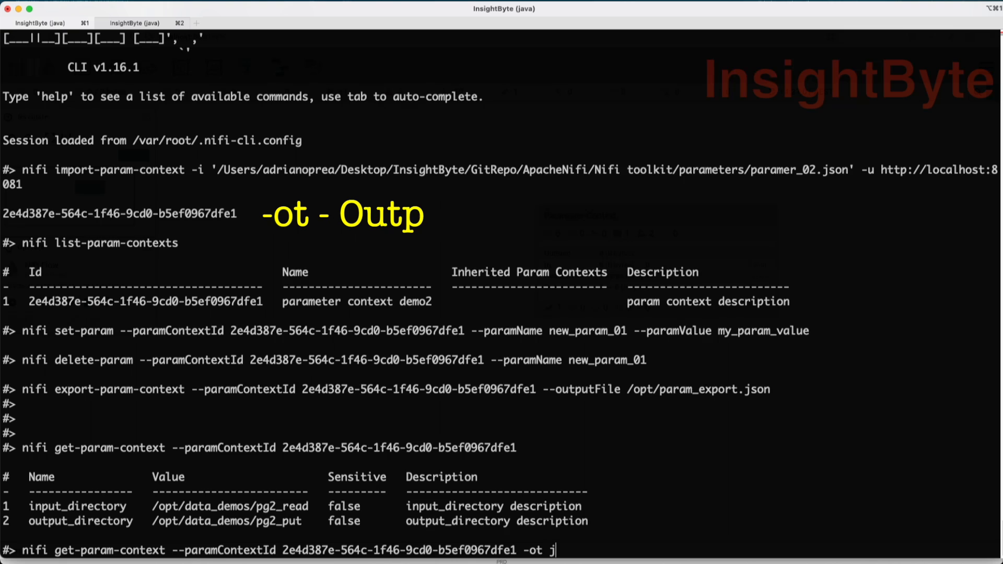
key("enter")
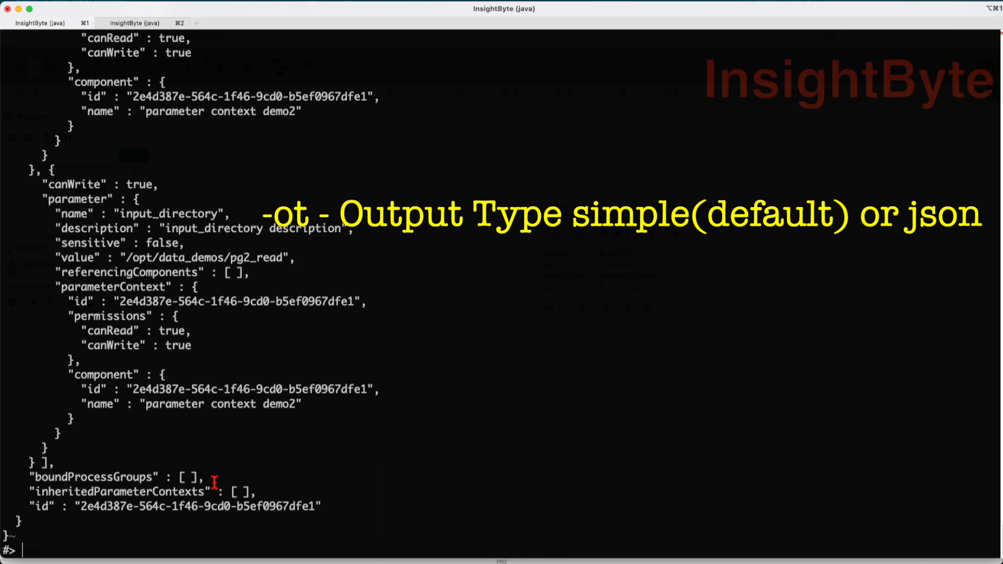
mouse_move(214, 433)
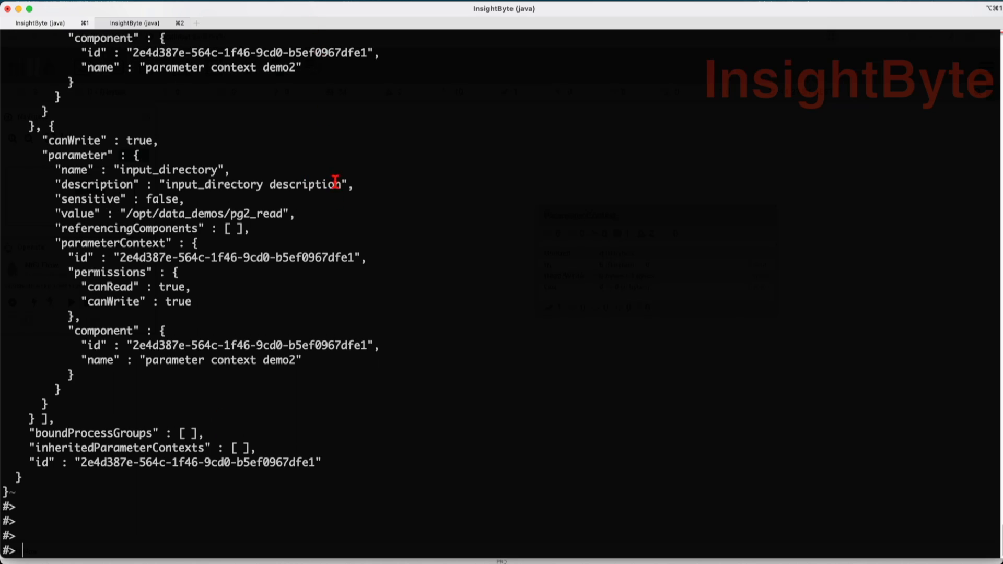
mouse_move(525, 268)
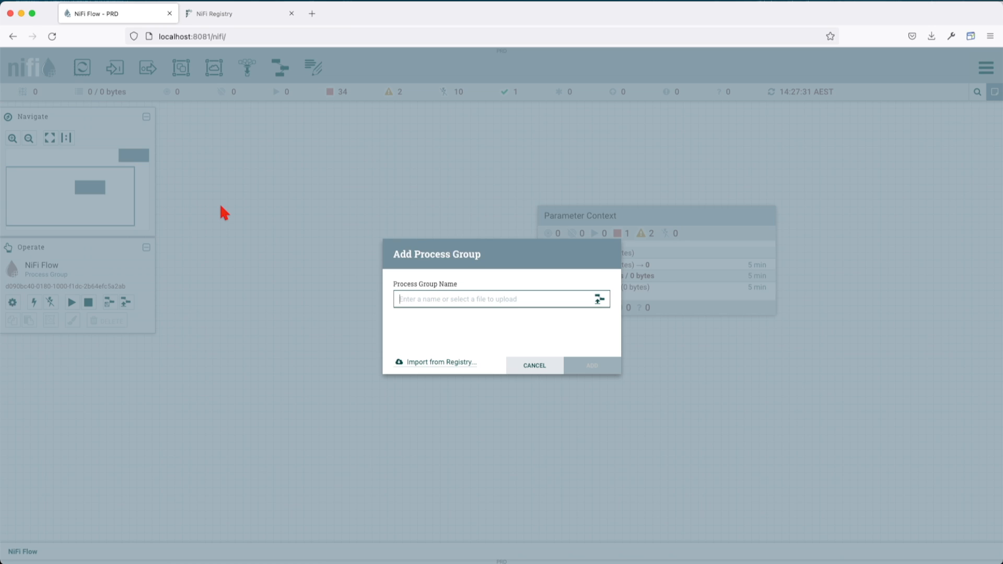
Step: Add process group 'newpg' to the canvas and check its parameter context setting
left_click(589, 365)
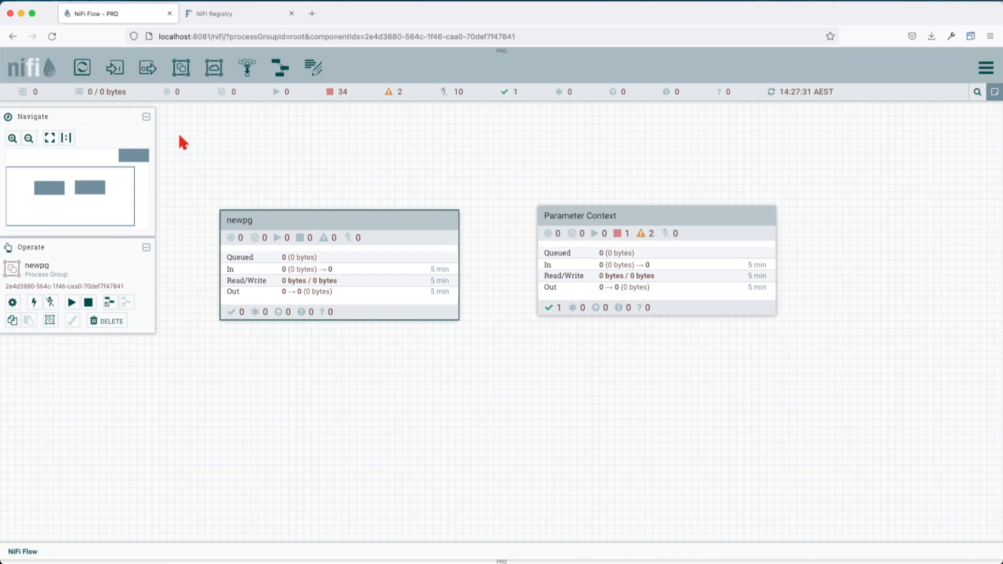
mouse_move(140, 294)
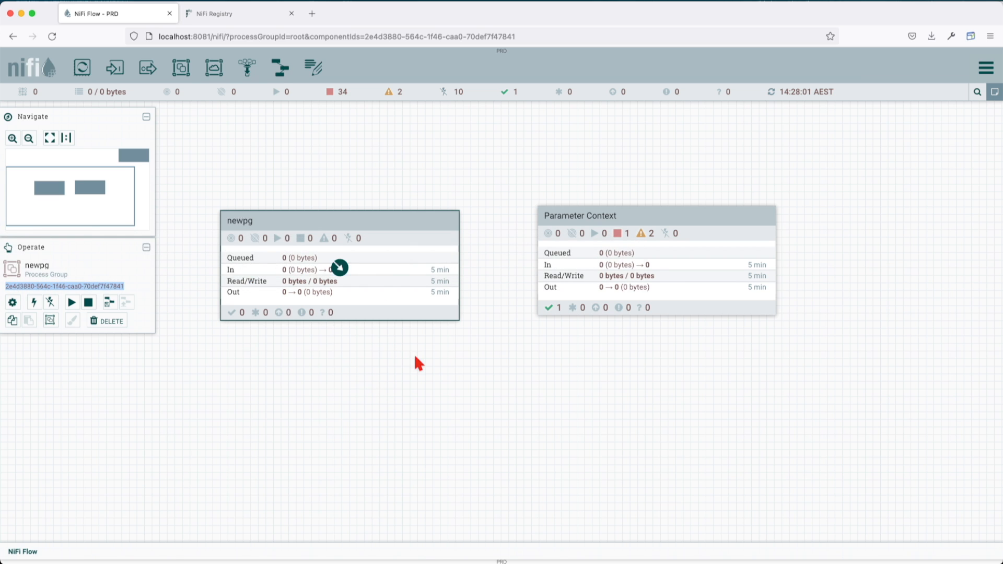
mouse_move(965, 84)
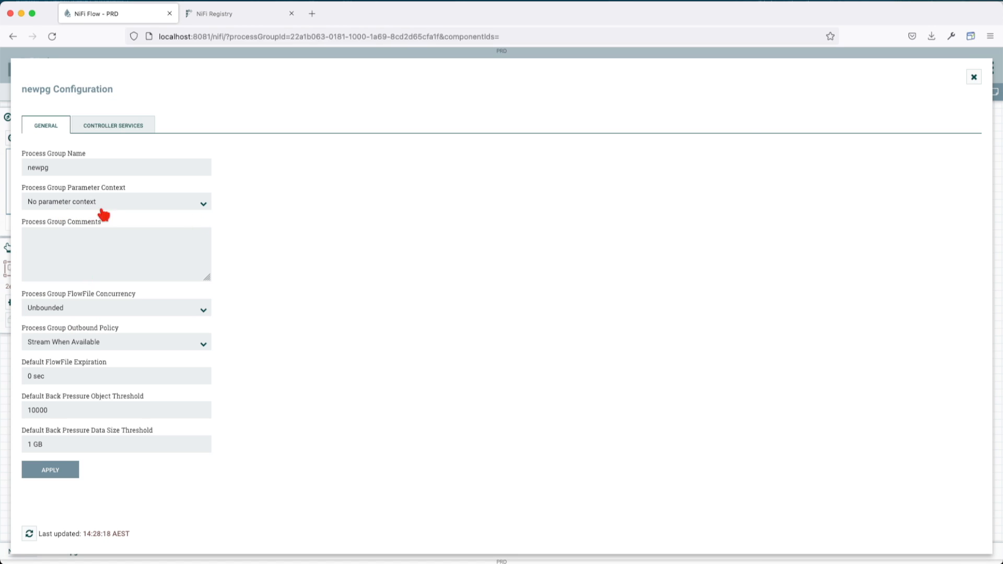
left_click(973, 76)
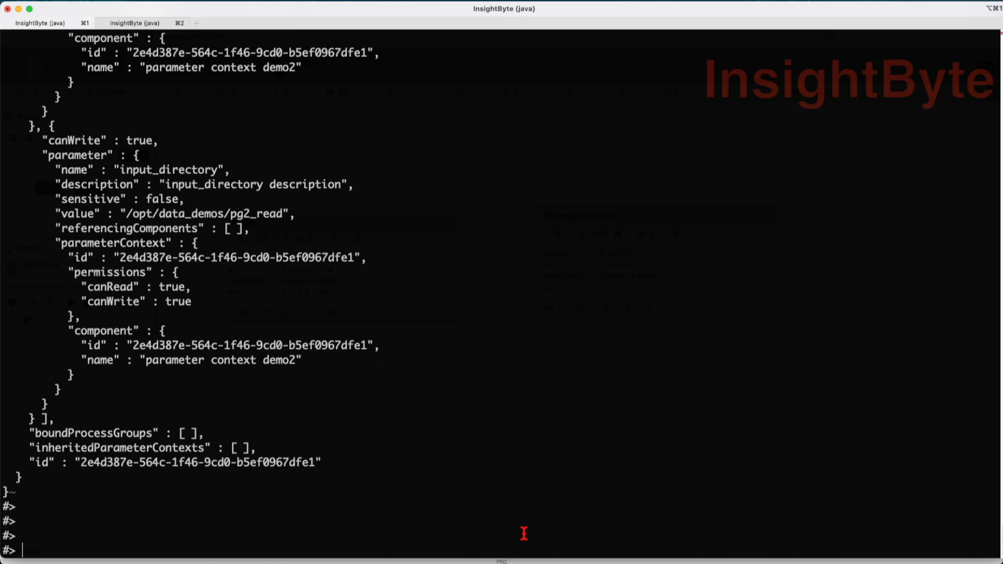
Step: Start a pg-set-param-context command with demo2's context id 2e4d387e-564c-1f46-9cd0-b5ef0967dfe1
scroll("down", 3)
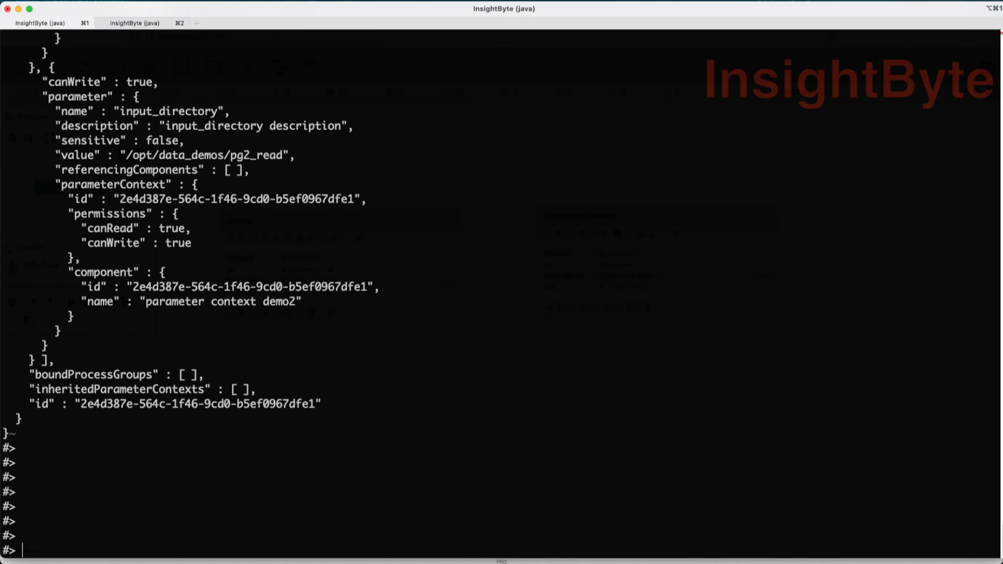
type("nifi")
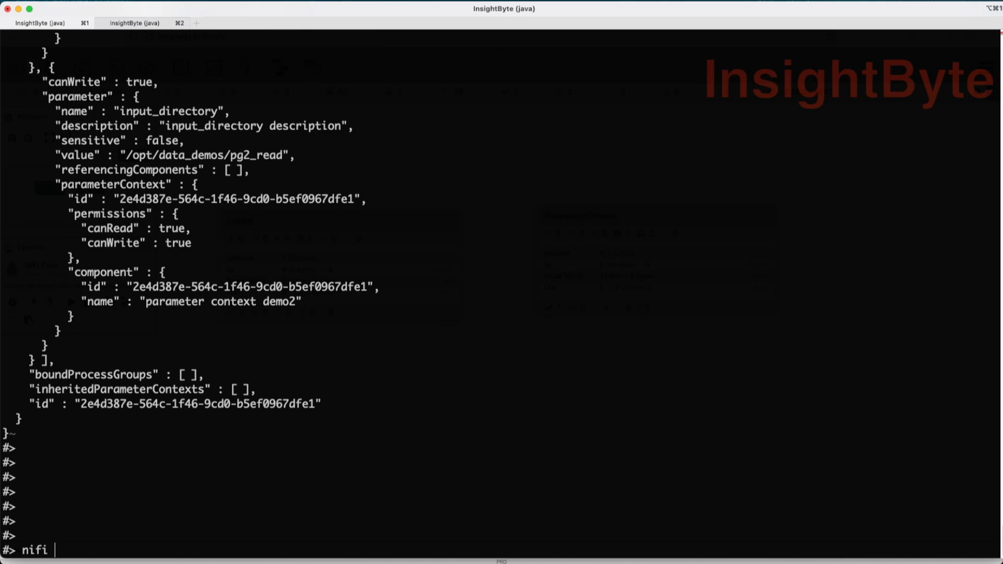
type("p")
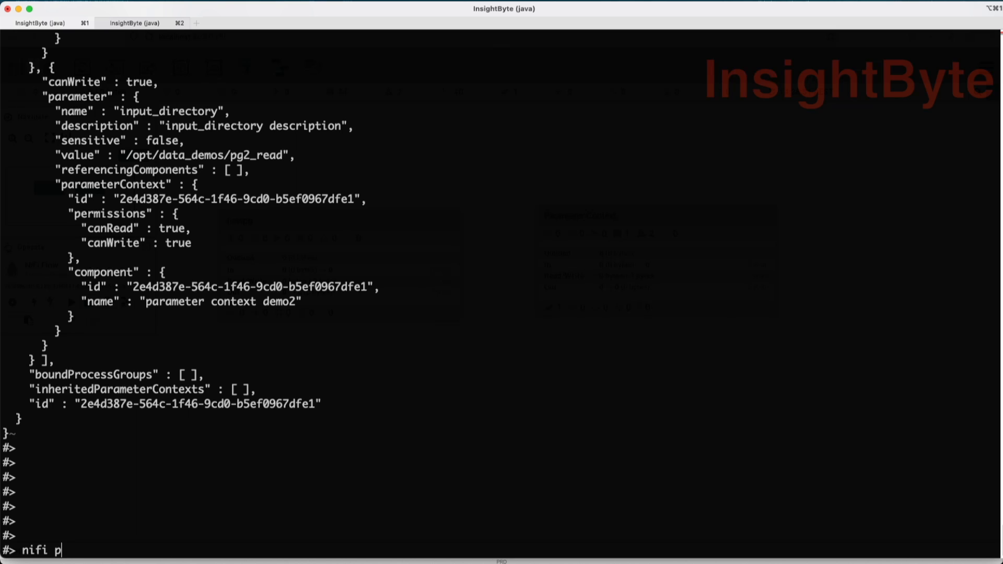
type("g-set")
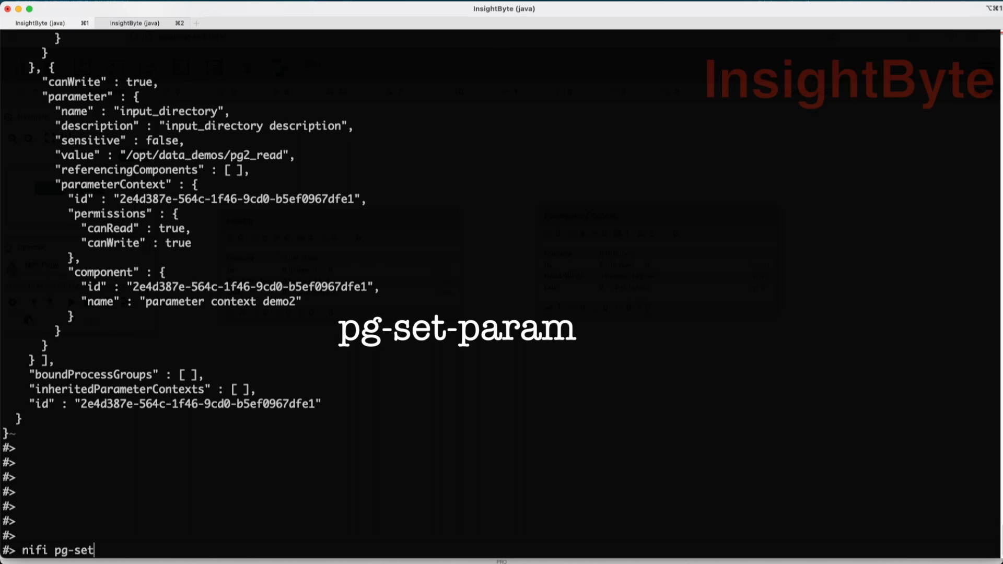
type("-param-context")
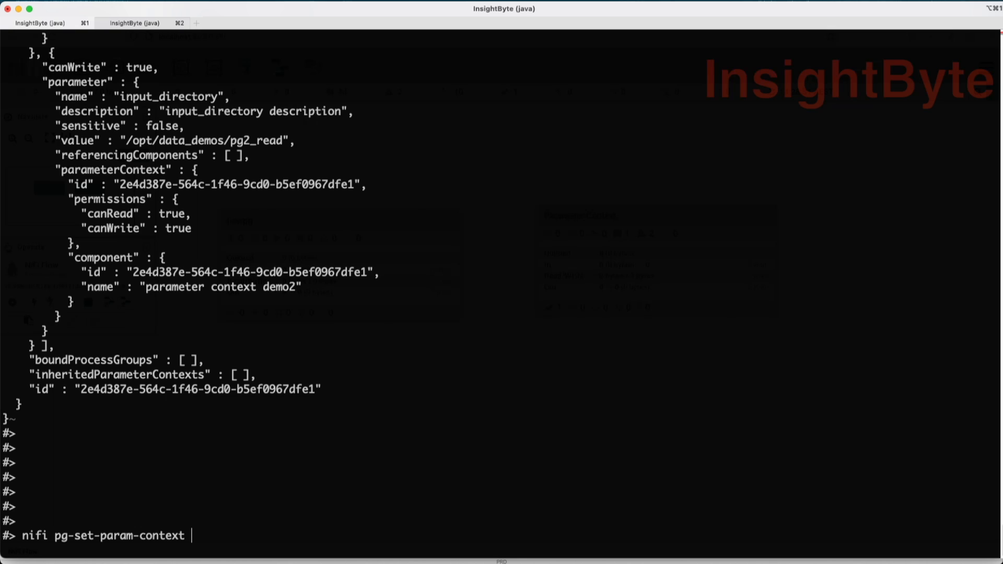
type("--")
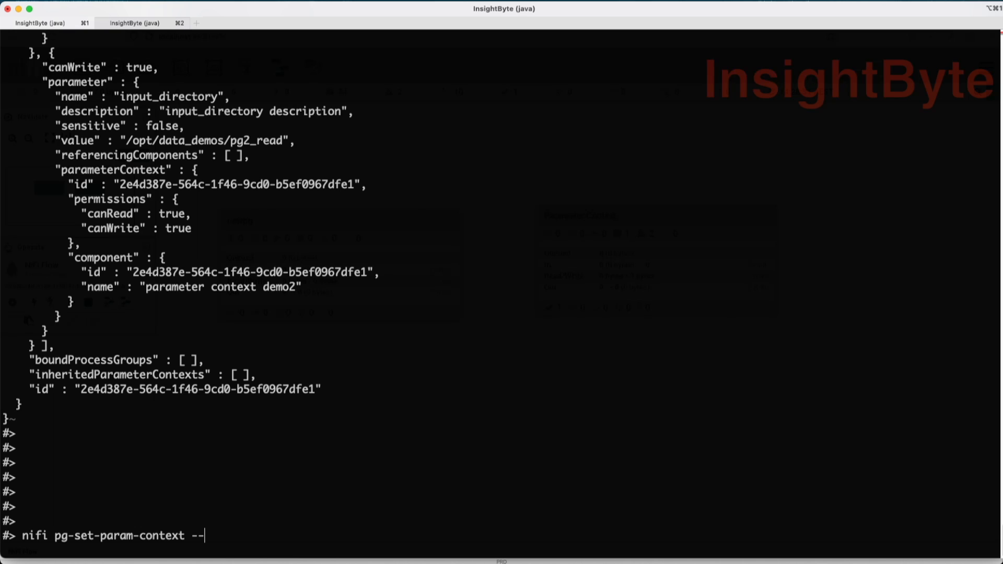
type("paramContextId")
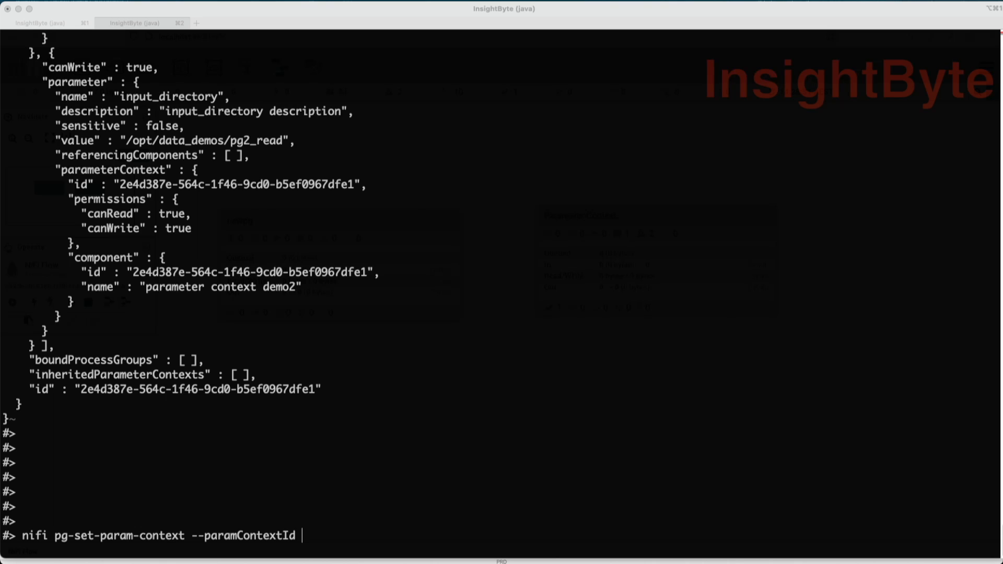
type("2e4d387e-564c-1f46-9cd0-b5ef0967dfe1")
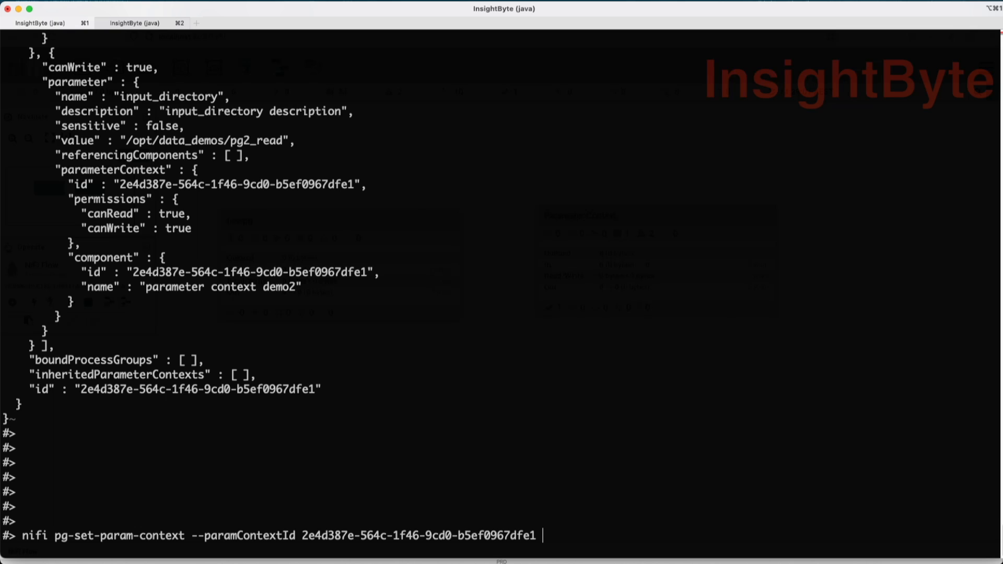
Step: Add --processGroupId 2e4d3880-564c-1f46-caa0-70def7f47841 for newpg to the command
type("--pro")
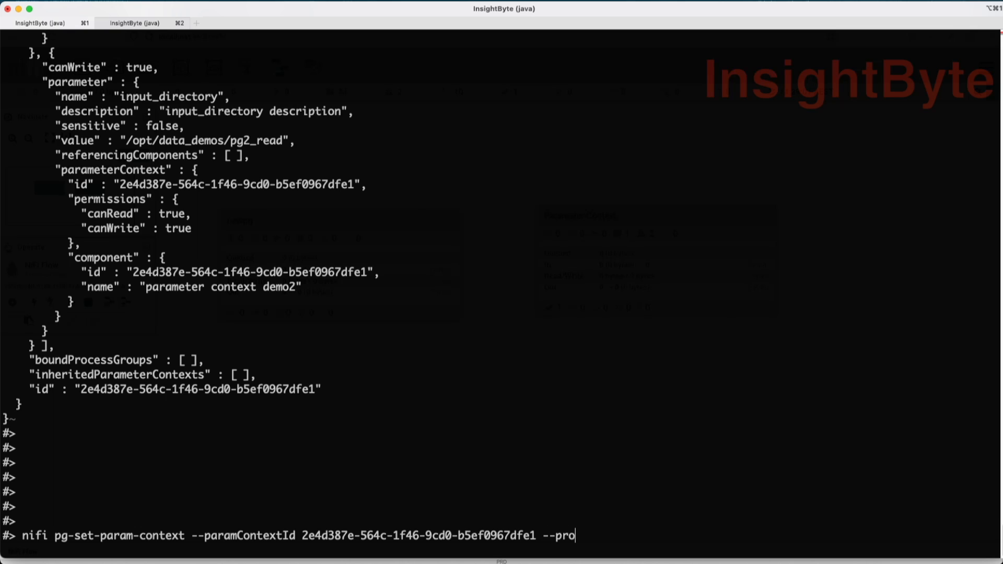
type("cess")
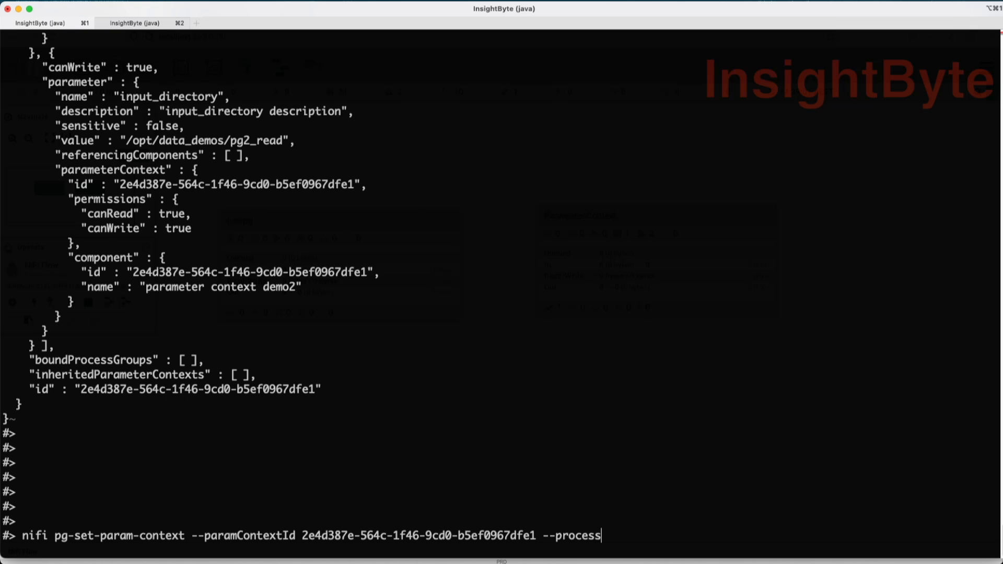
type("GroupI")
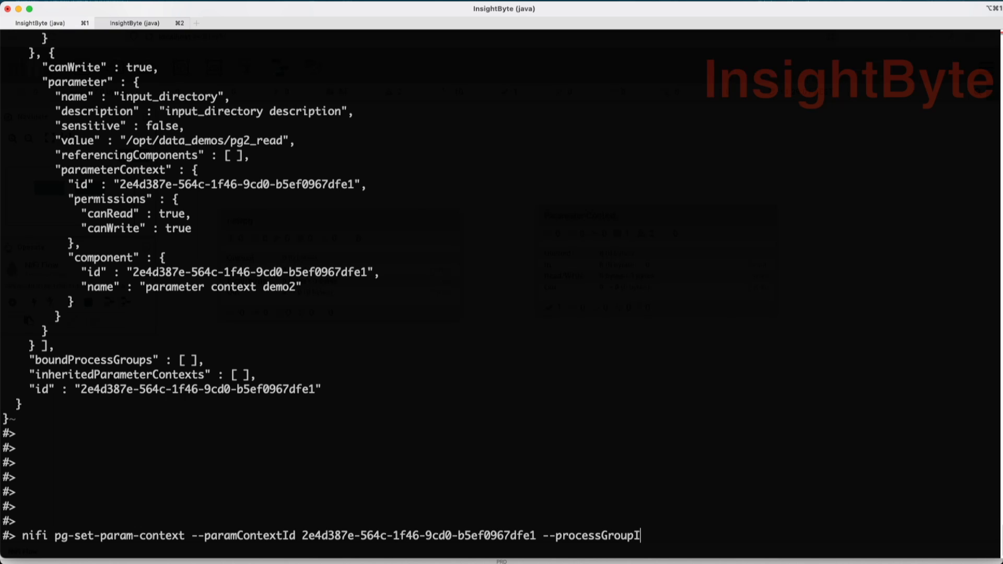
type("d")
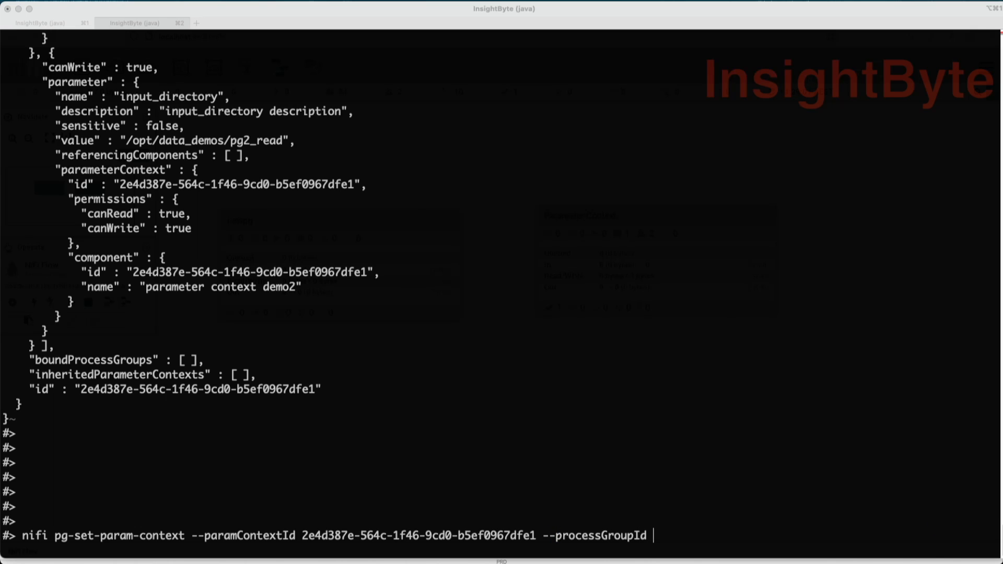
mouse_move(856, 507)
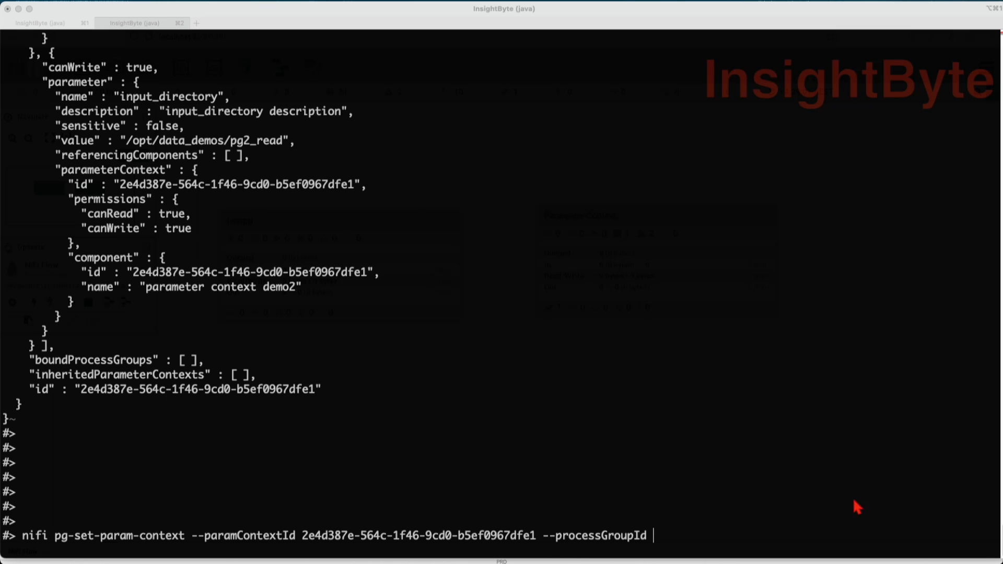
type("2e4d3880-564c-1f46-caa0-70def7f47841")
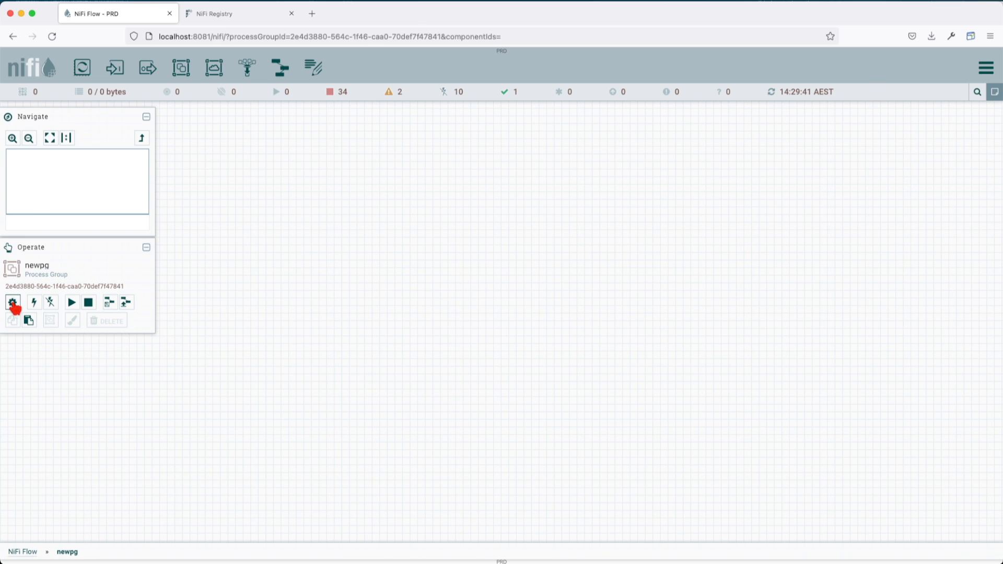
Step: Open newpg's configuration and check that its parameter context is now demo2
left_click(13, 302)
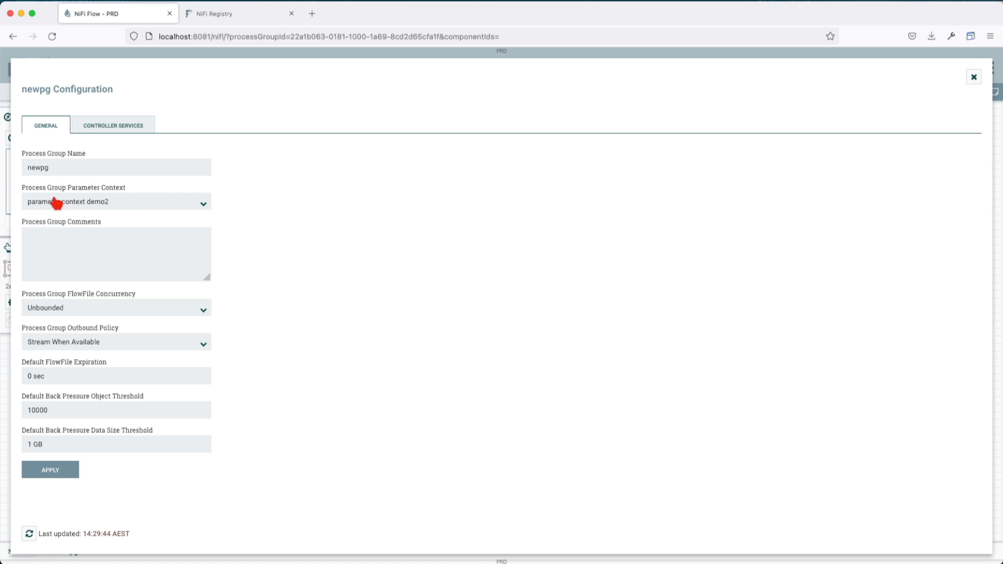
mouse_move(60, 202)
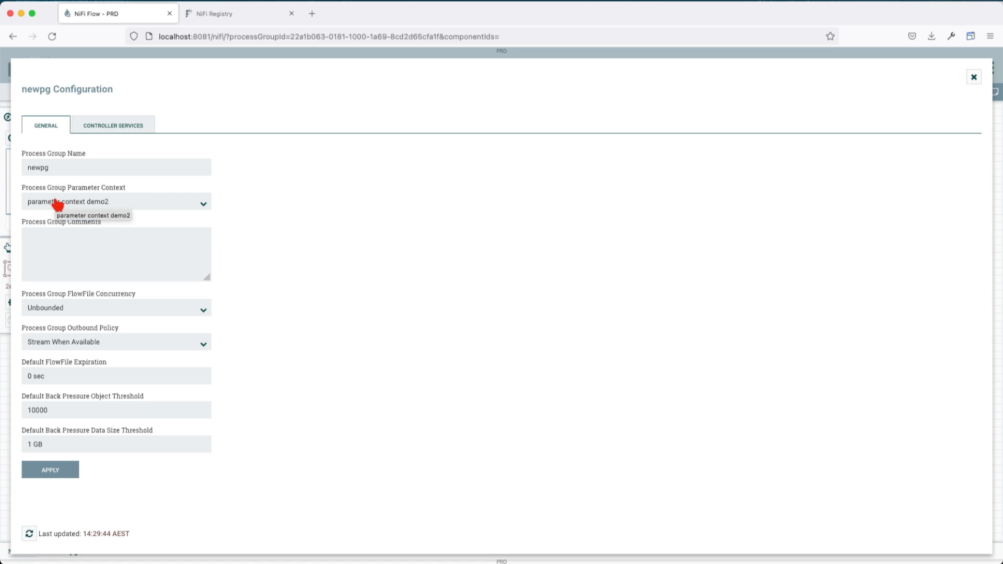
left_click(973, 76)
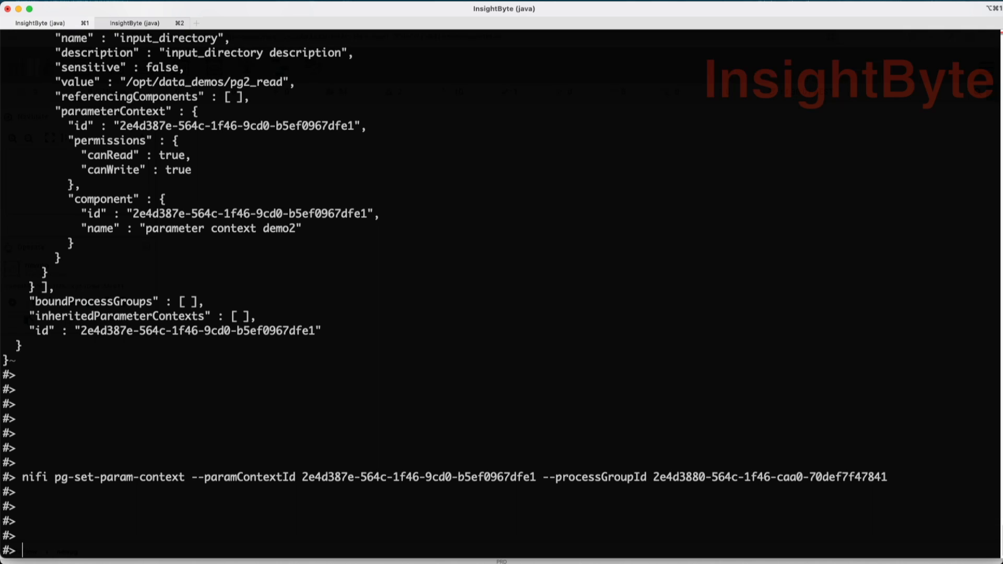
Step: Run pg-get-param-context for newpg (id 2e4d3880-564c-1f46-caa0-70def7f47841)
type("nifi")
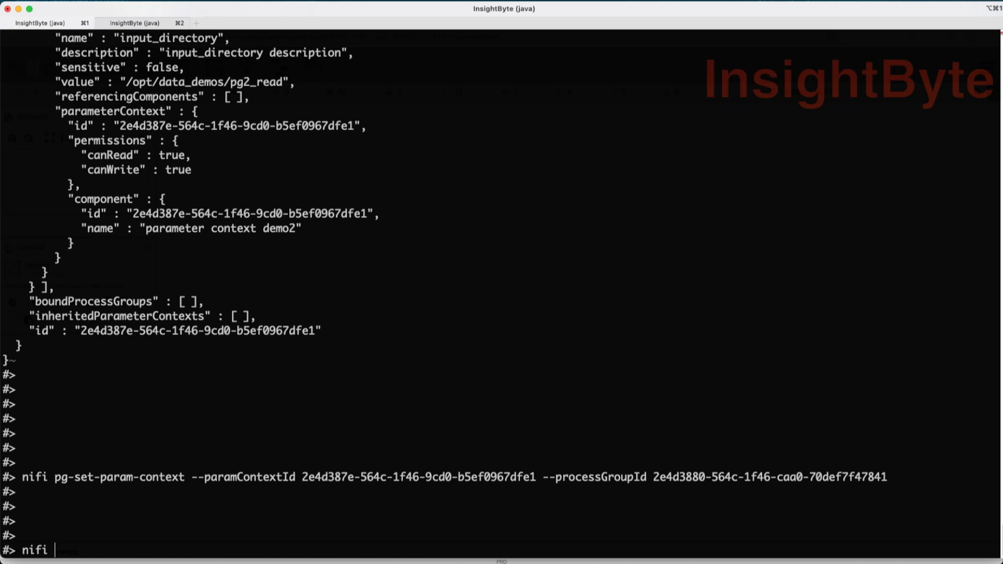
type("pg-get-param-context")
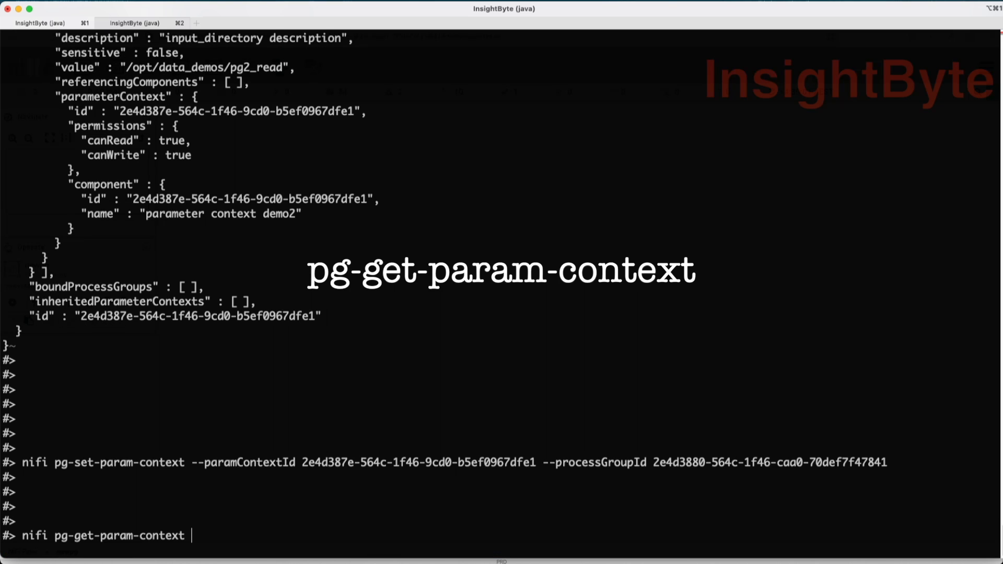
mouse_move(538, 460)
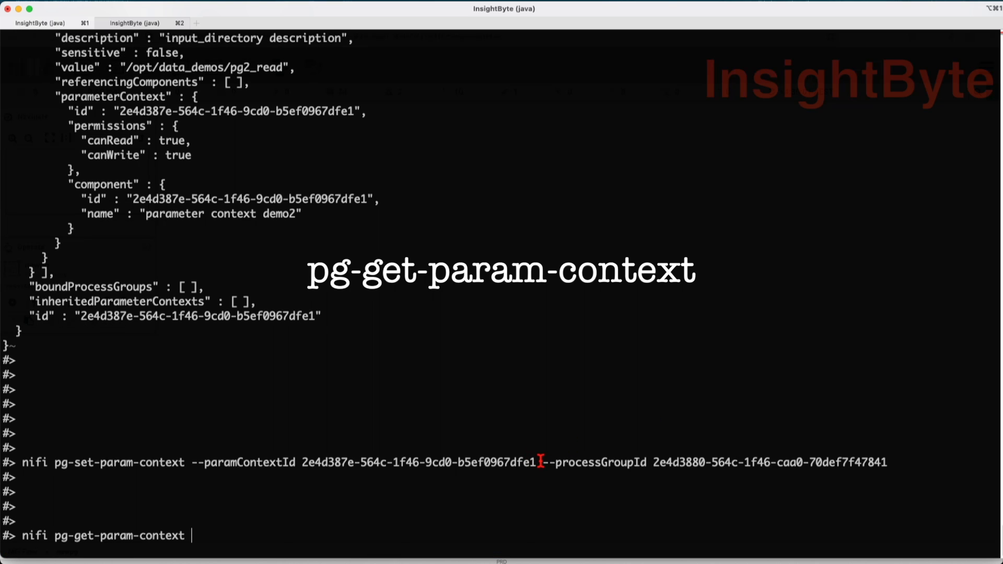
left_click_drag(542, 462, 888, 461)
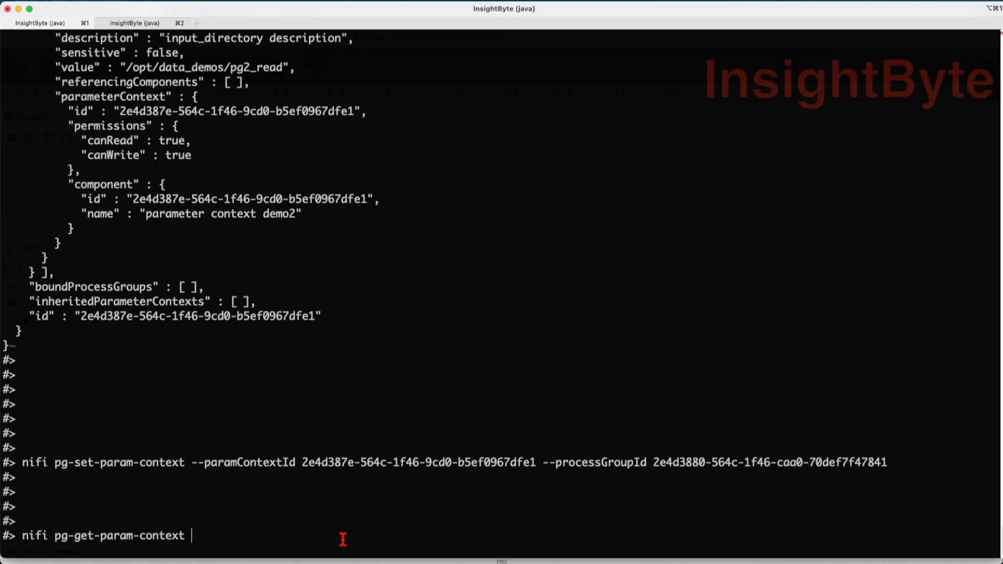
type("--processGroupId 2e4d3880-564c-1f46-caa0-70def7f47841")
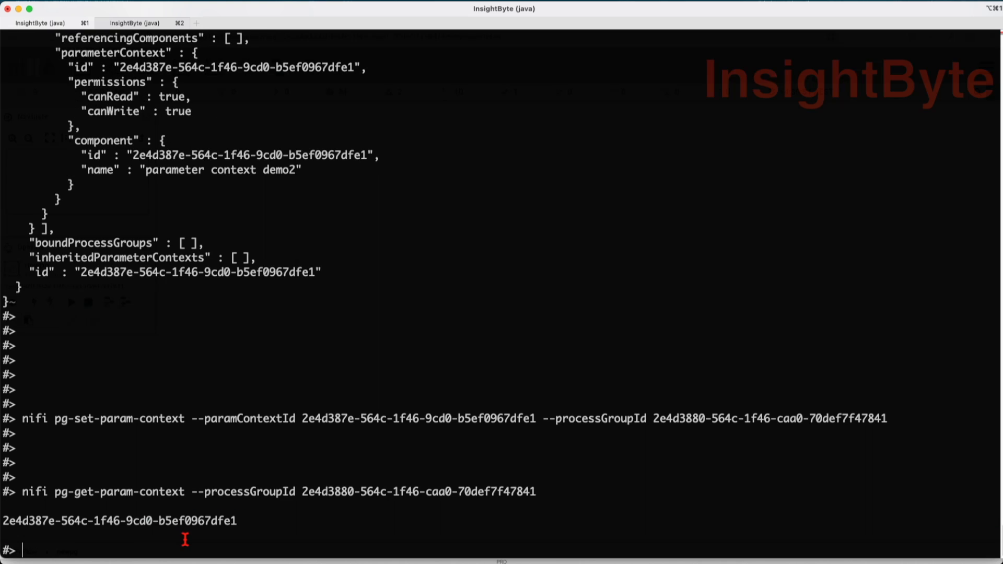
Step: Begin typing a get-param-context command with the --paramContextId option
type("nai")
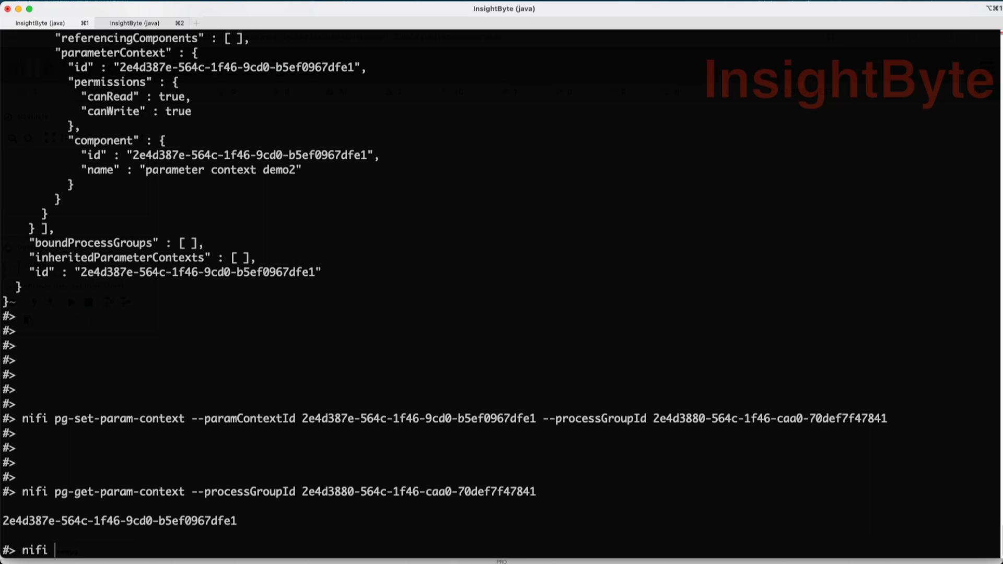
type("get-param-context")
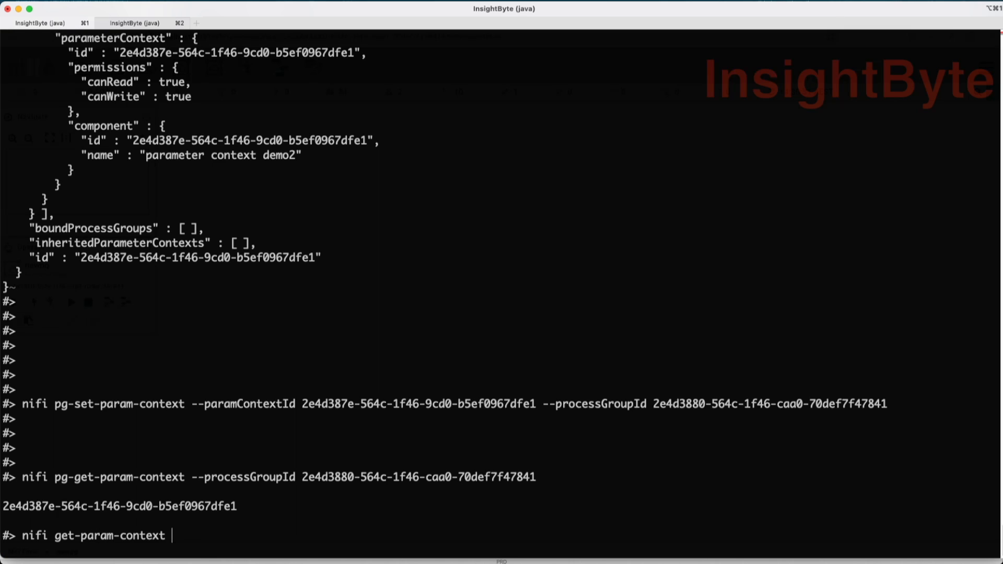
double_click(243, 403)
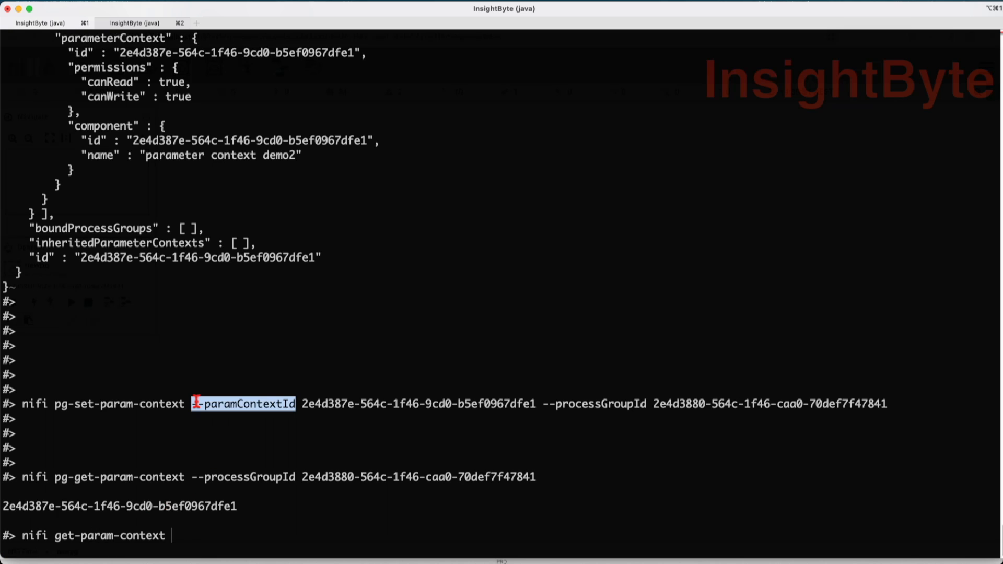
type("--paramContextId")
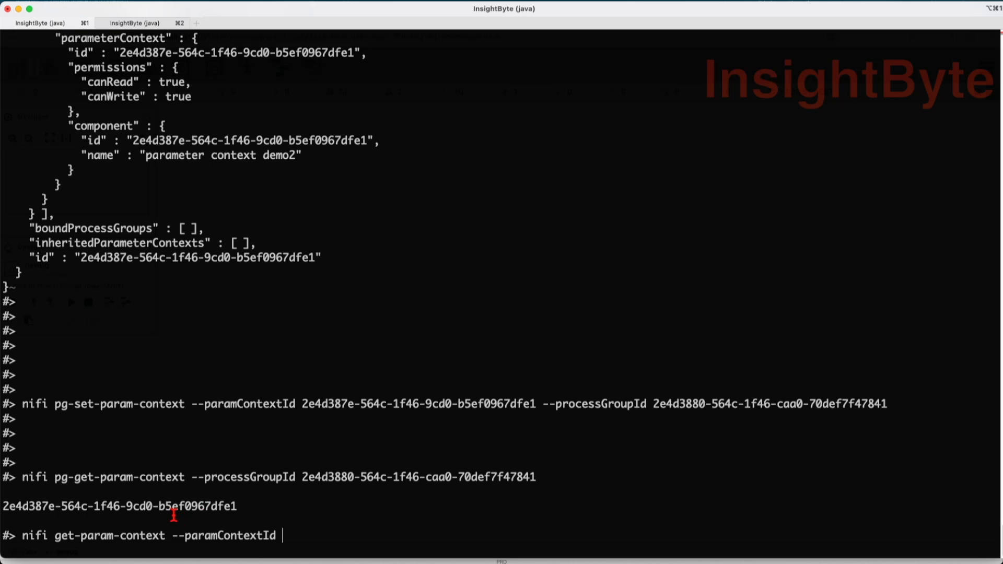